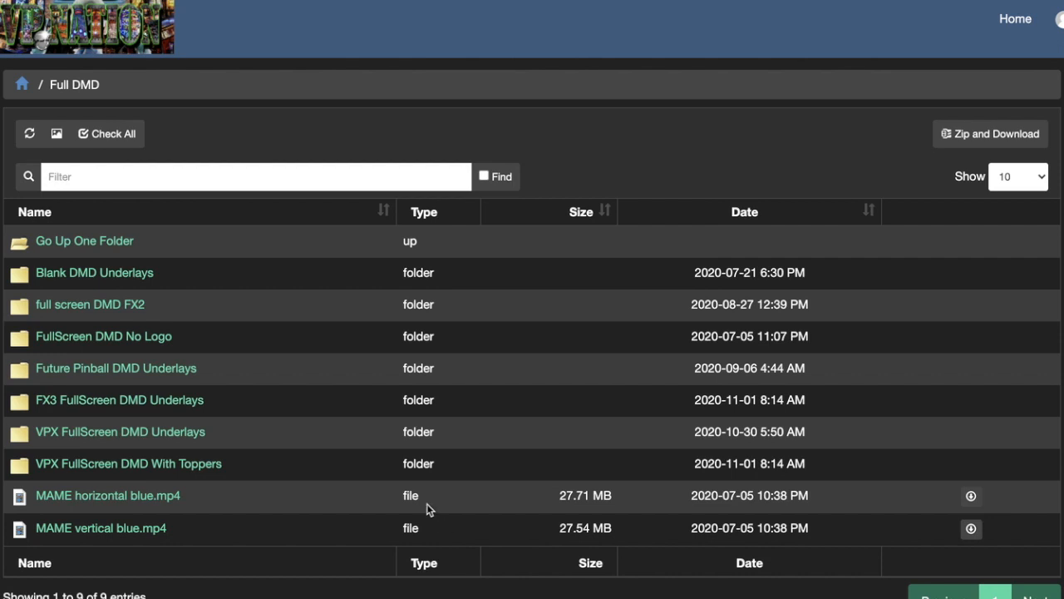
{"action": "mouse_move", "coordinate": [672, 401]}
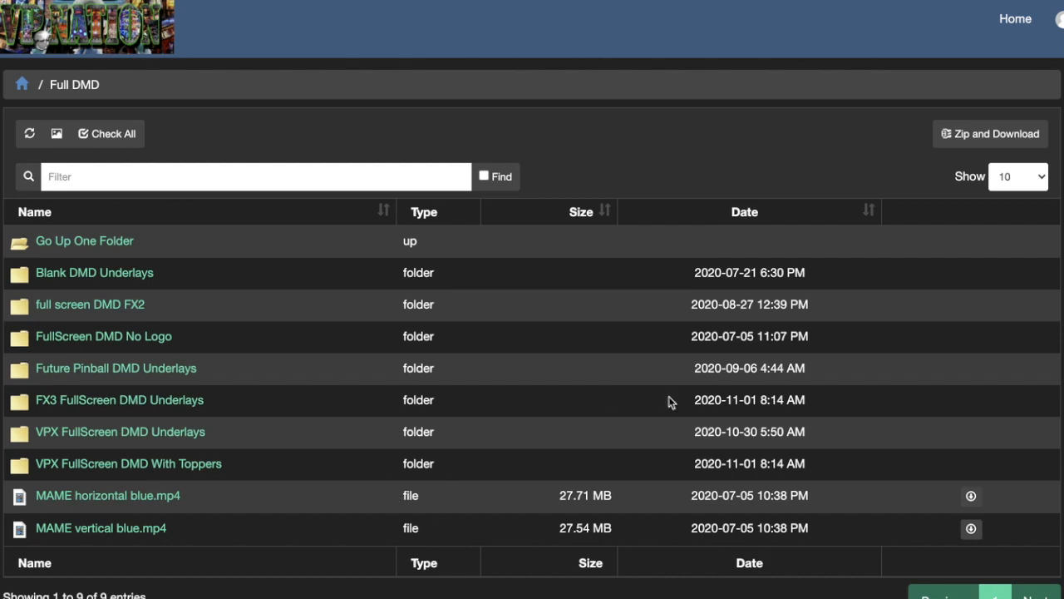
{"action": "mouse_move", "coordinate": [633, 135]}
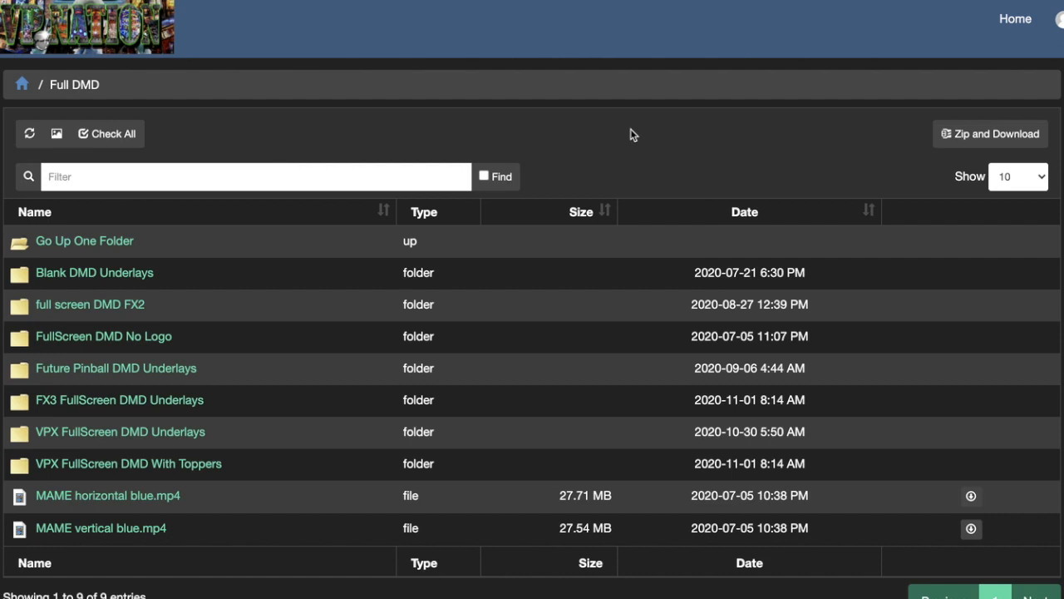
{"action": "mouse_move", "coordinate": [285, 385]}
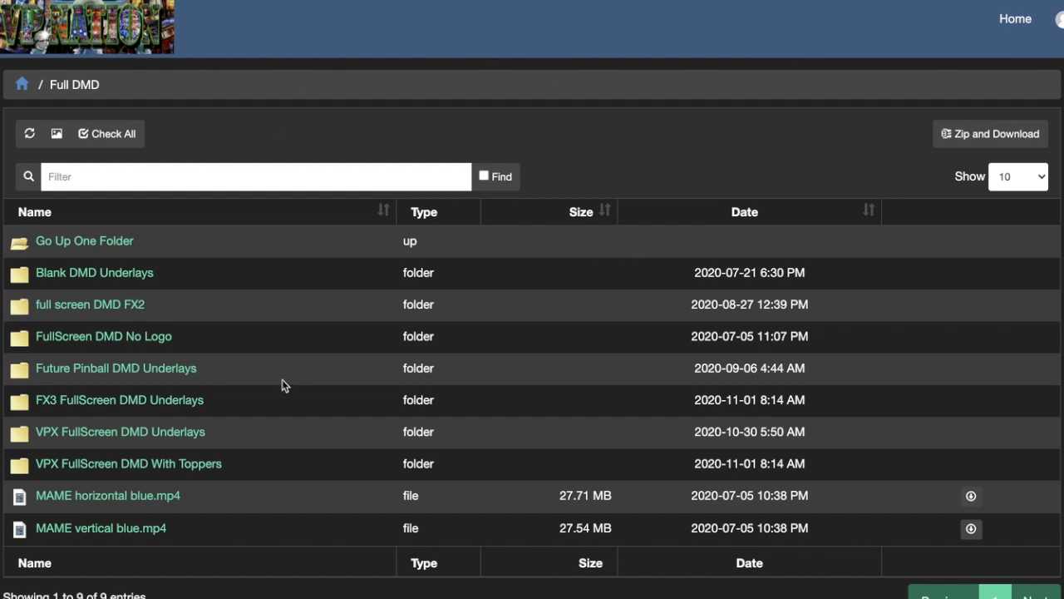
{"action": "mouse_move", "coordinate": [441, 79]}
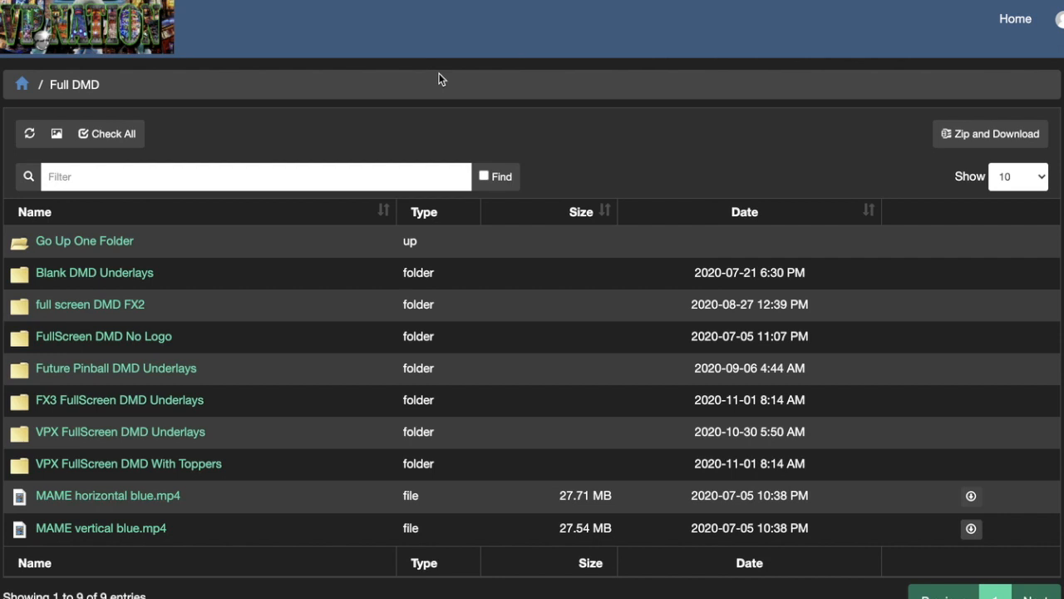
{"action": "mouse_move", "coordinate": [262, 39]}
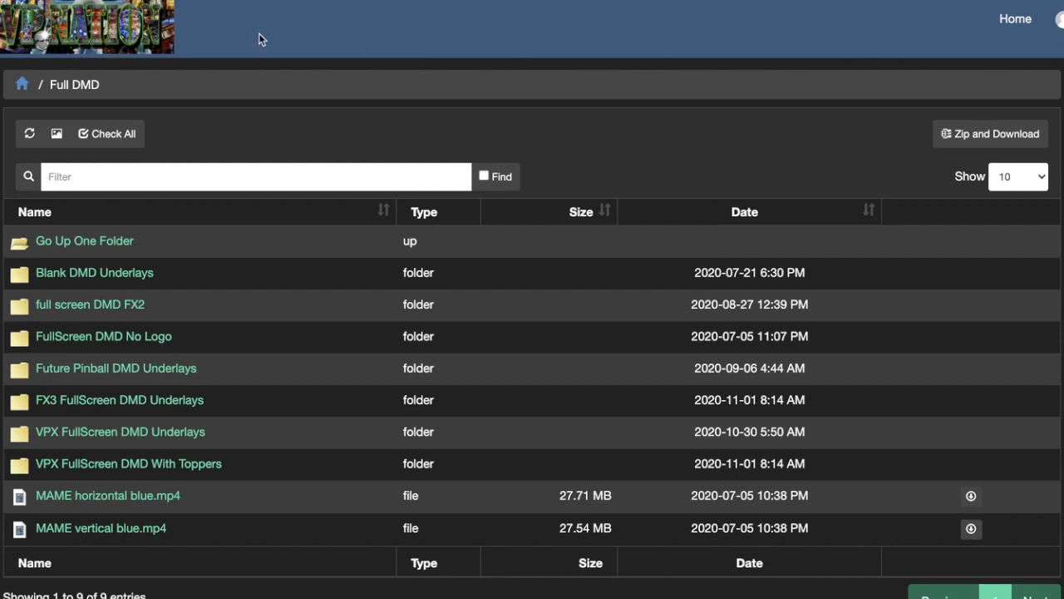
{"action": "mouse_move", "coordinate": [620, 167]}
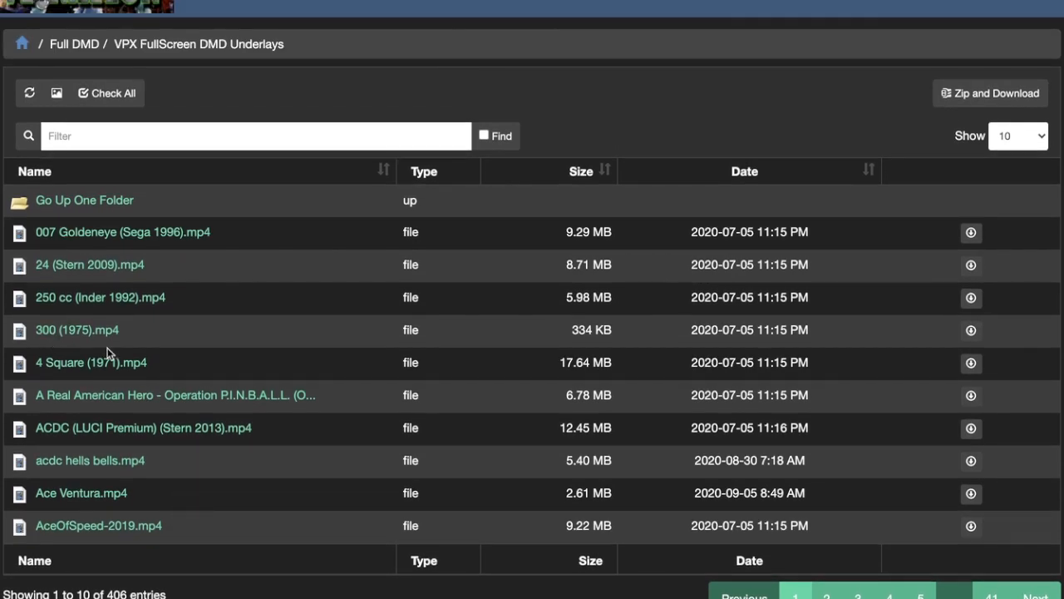
Scroll the underlay file list and play the AceOfSpeed-2019 underlay video.
{"action": "scroll", "scroll_direction": "down", "scroll_amount": 3}
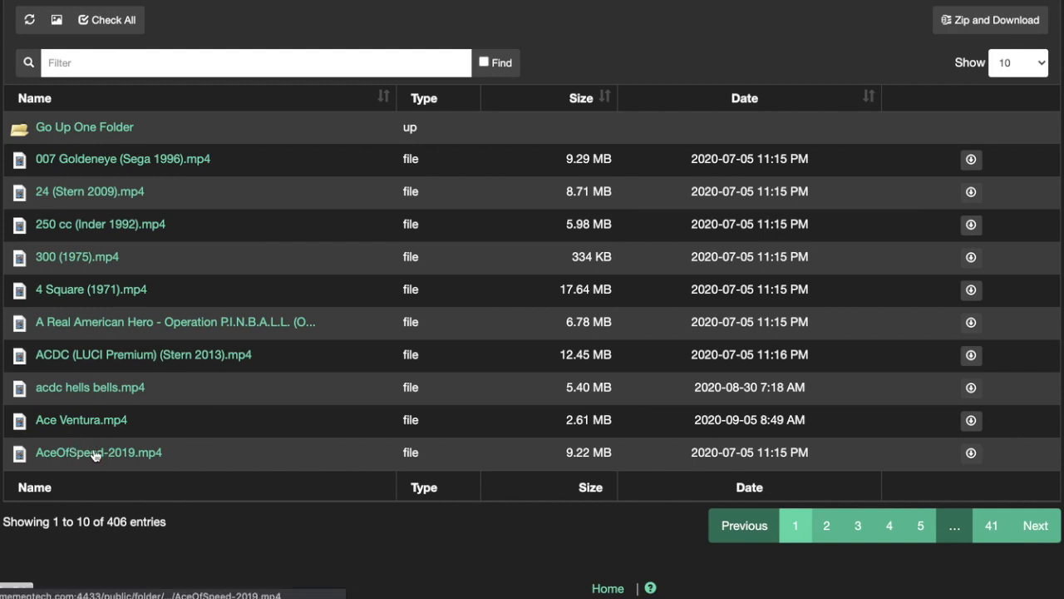
{"action": "left_click", "coordinate": [98, 453]}
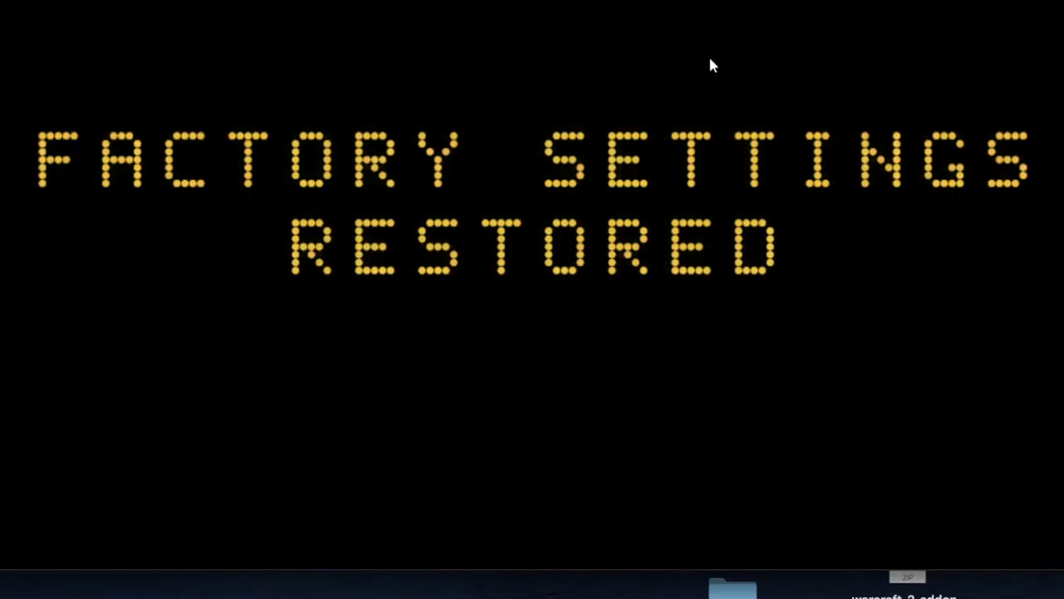
{"action": "mouse_move", "coordinate": [582, 222]}
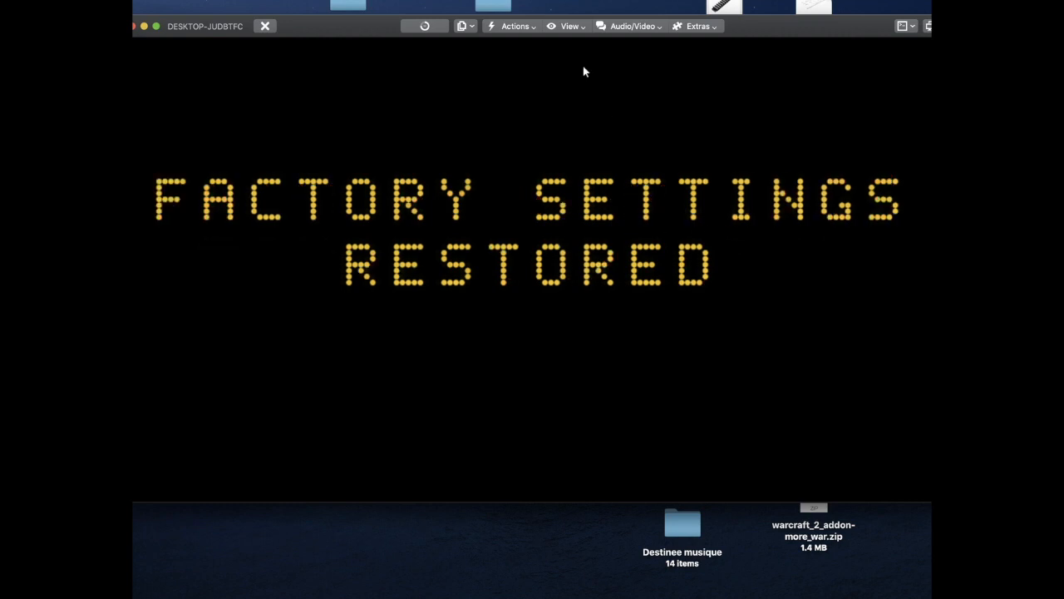
Exit TeamViewer full-screen mode so the remote cabinet desktop appears in a window.
{"action": "left_click", "coordinate": [569, 26]}
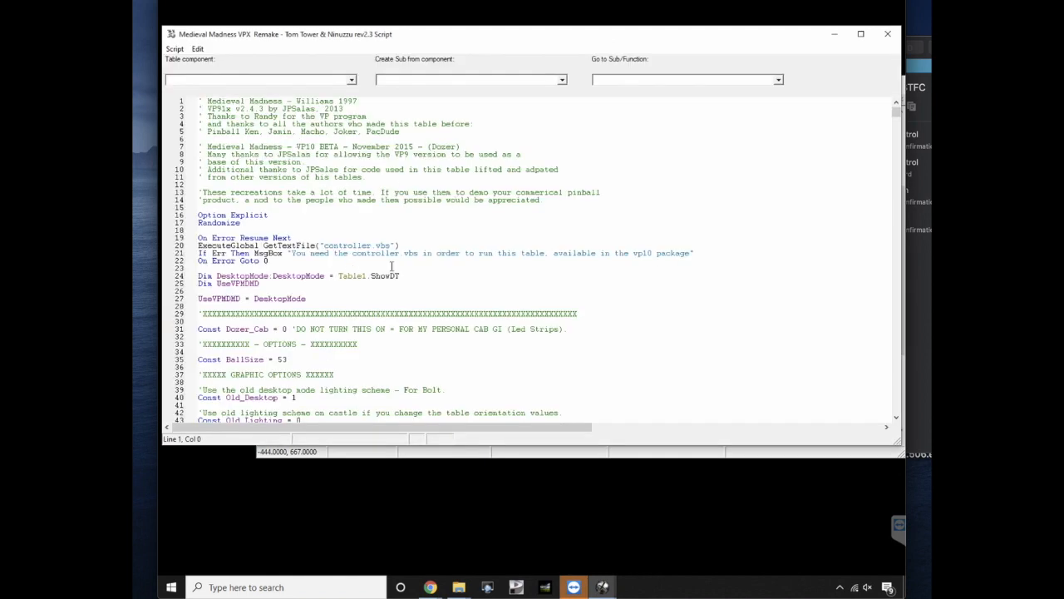
Search the Medieval Madness script for cGameName.
{"action": "key", "text": "ctrl+f"}
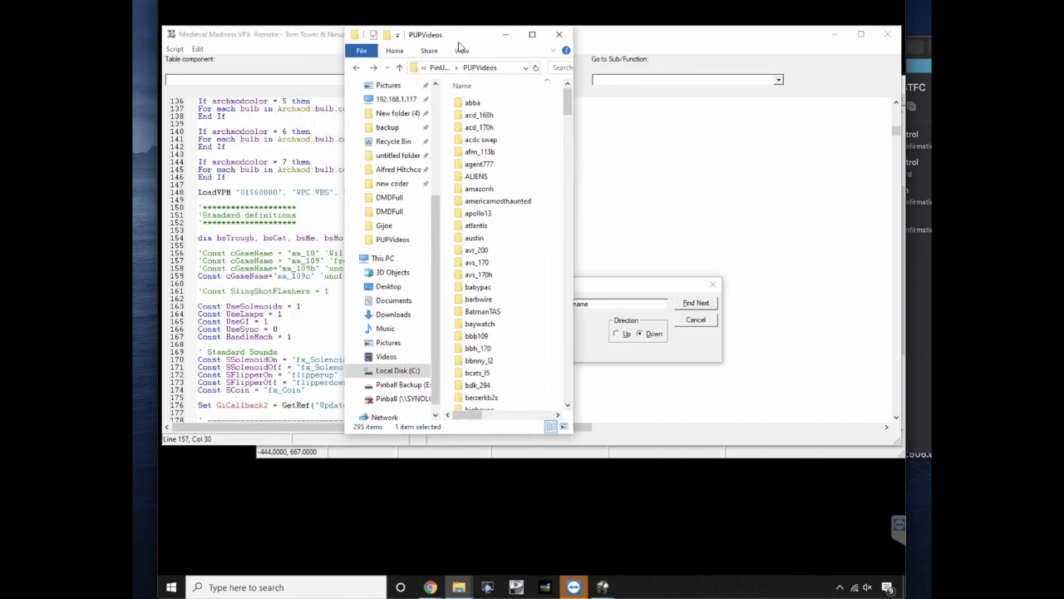
Open the mm_109c PuP pack folder and browse into one of its subfolders.
{"action": "scroll", "scroll_direction": "down", "scroll_amount": 3}
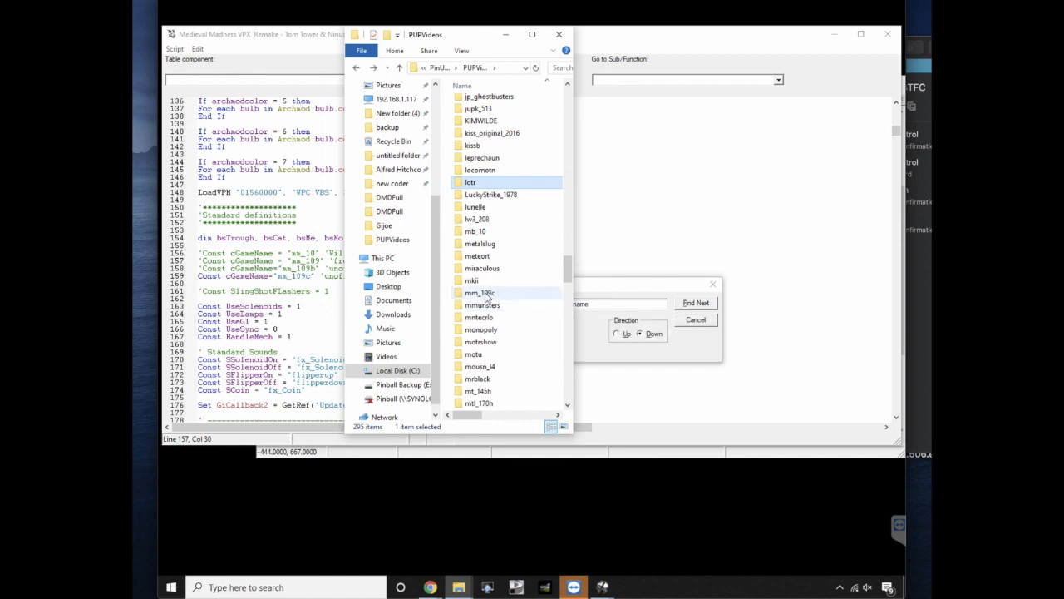
{"action": "double_click", "coordinate": [479, 292]}
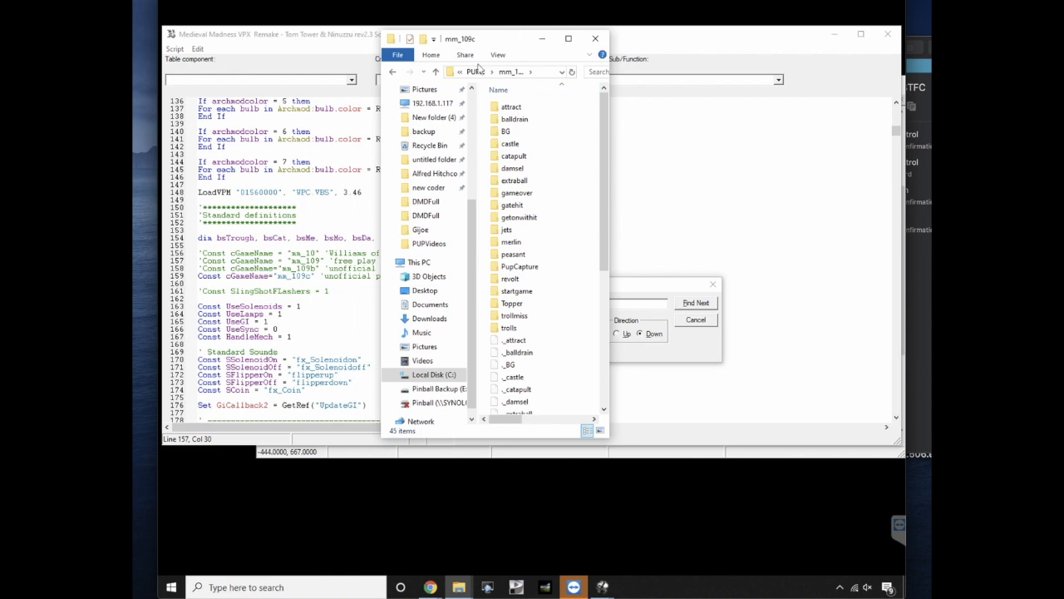
{"action": "double_click", "coordinate": [429, 244]}
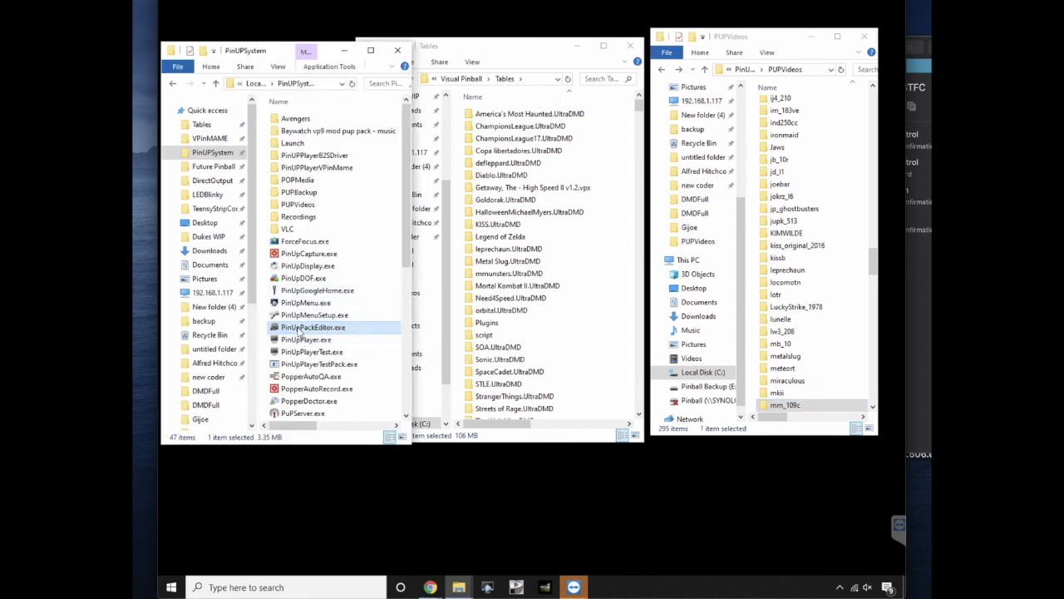
{"action": "double_click", "coordinate": [313, 327]}
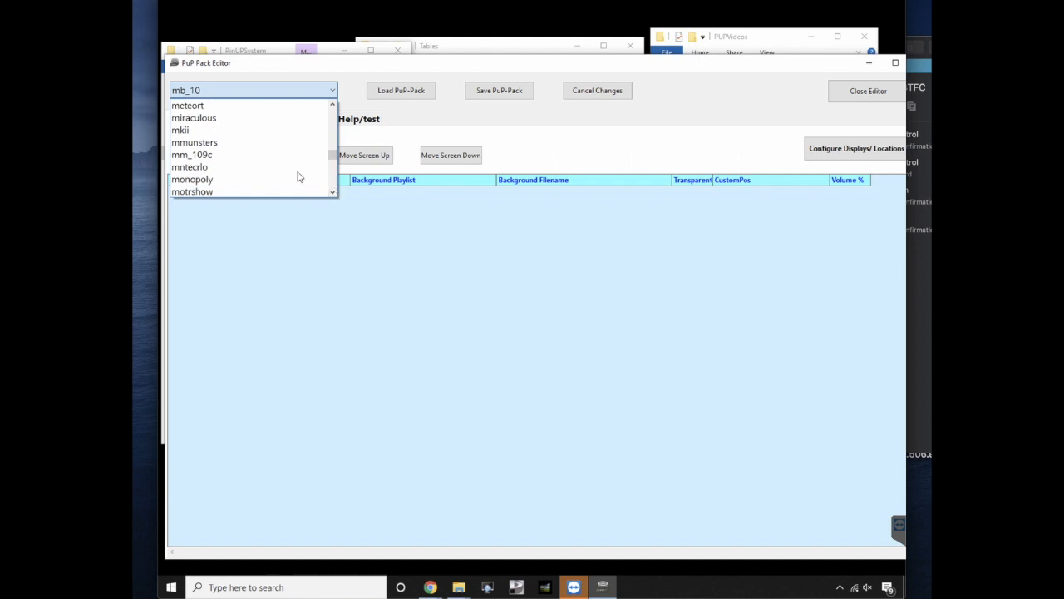
{"action": "left_click", "coordinate": [191, 155]}
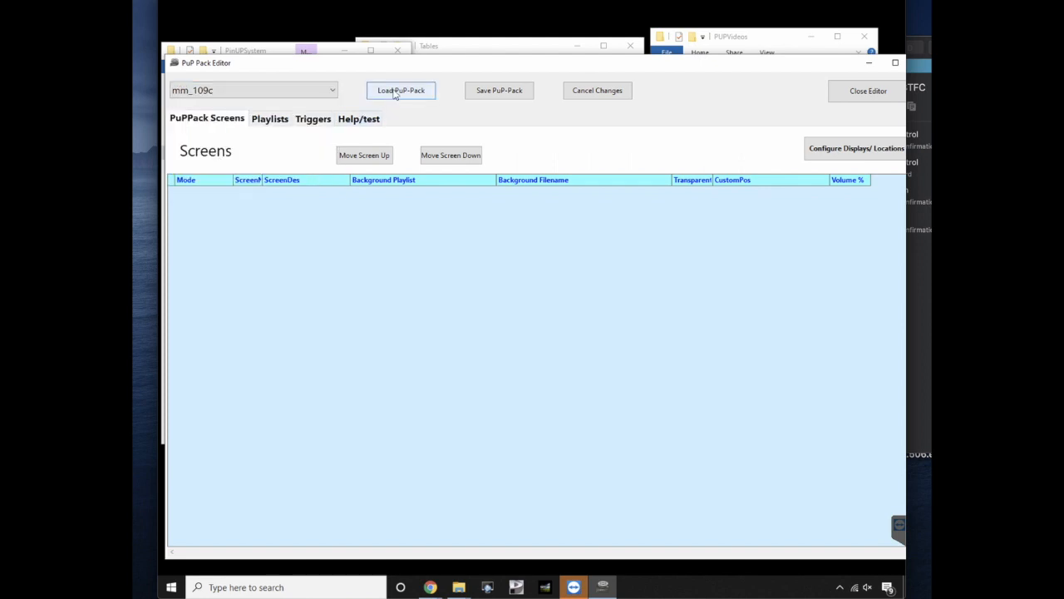
{"action": "left_click", "coordinate": [401, 90]}
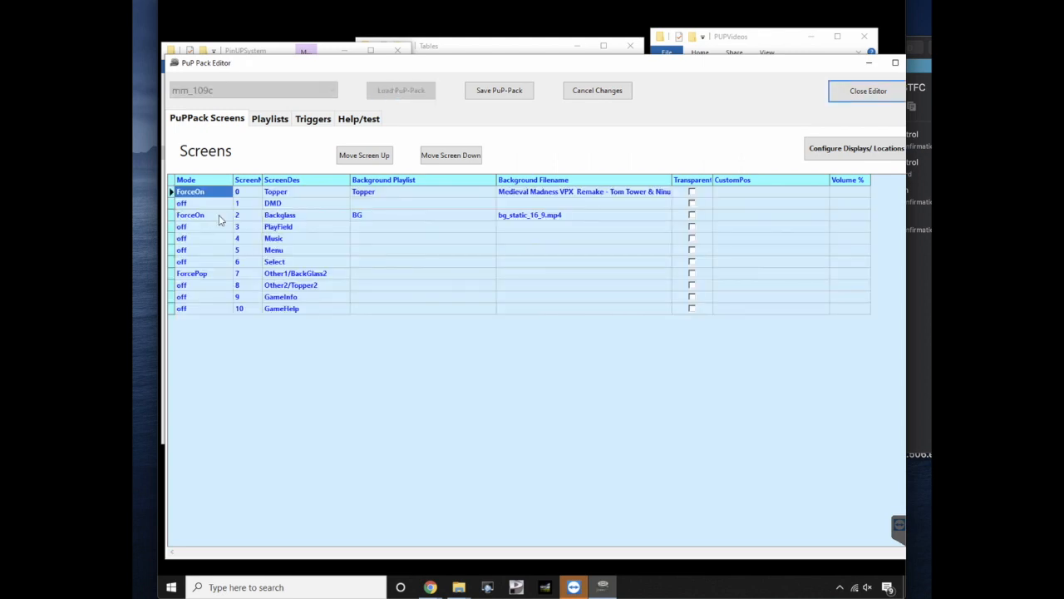
{"action": "mouse_move", "coordinate": [304, 183]}
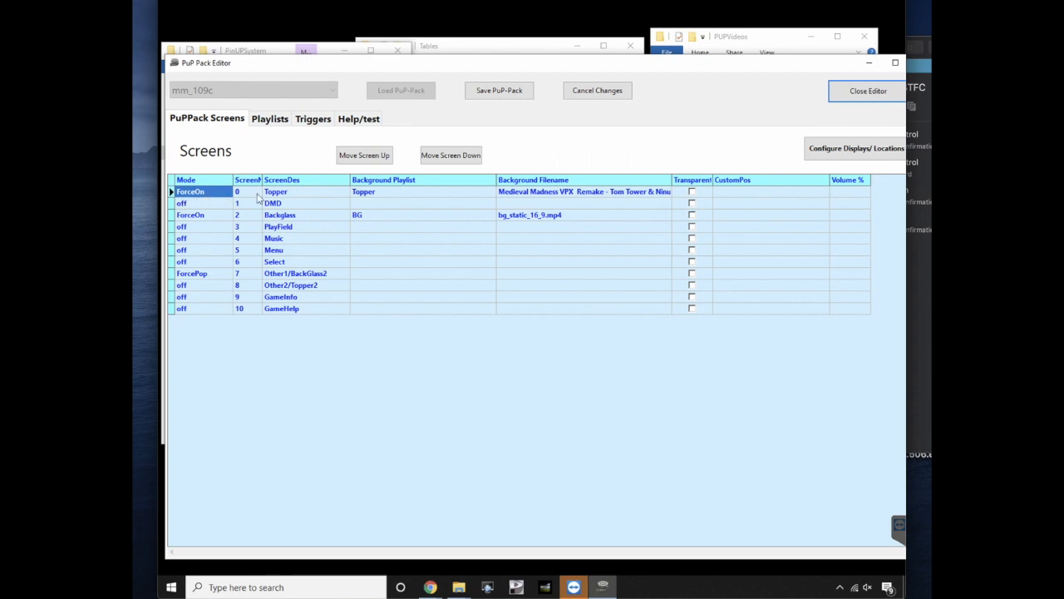
{"action": "mouse_move", "coordinate": [825, 91]}
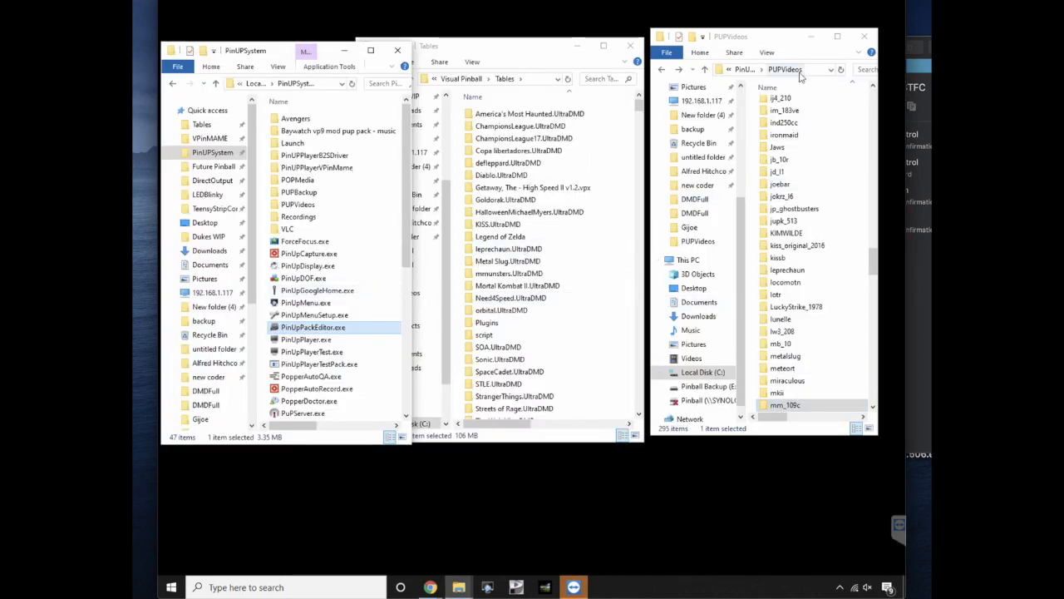
Navigate from PinUPSystem through PUPVideos into the mm_109c pack folder.
{"action": "left_click", "coordinate": [662, 69]}
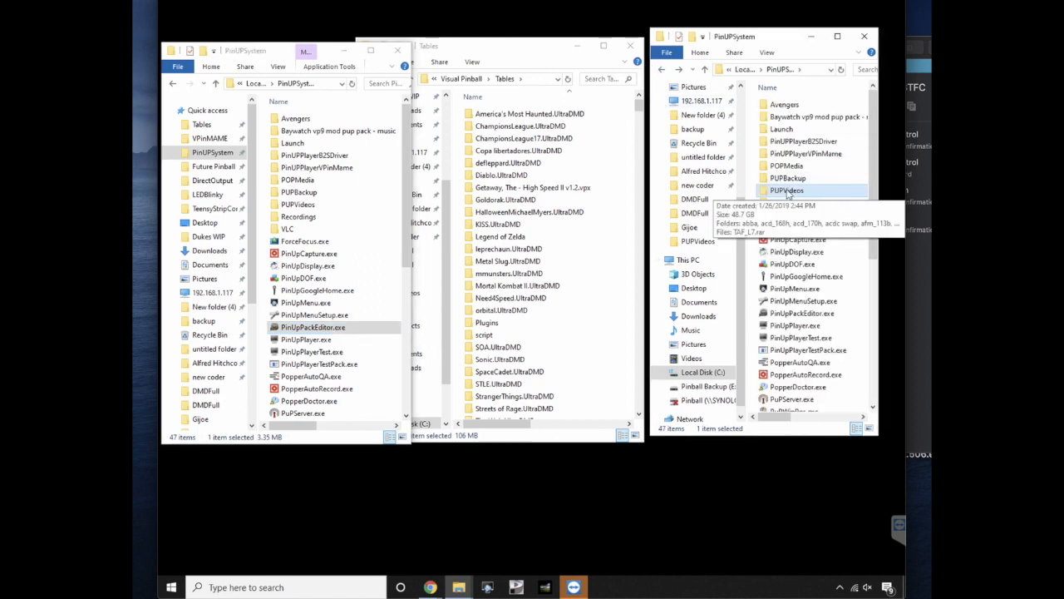
{"action": "double_click", "coordinate": [786, 190]}
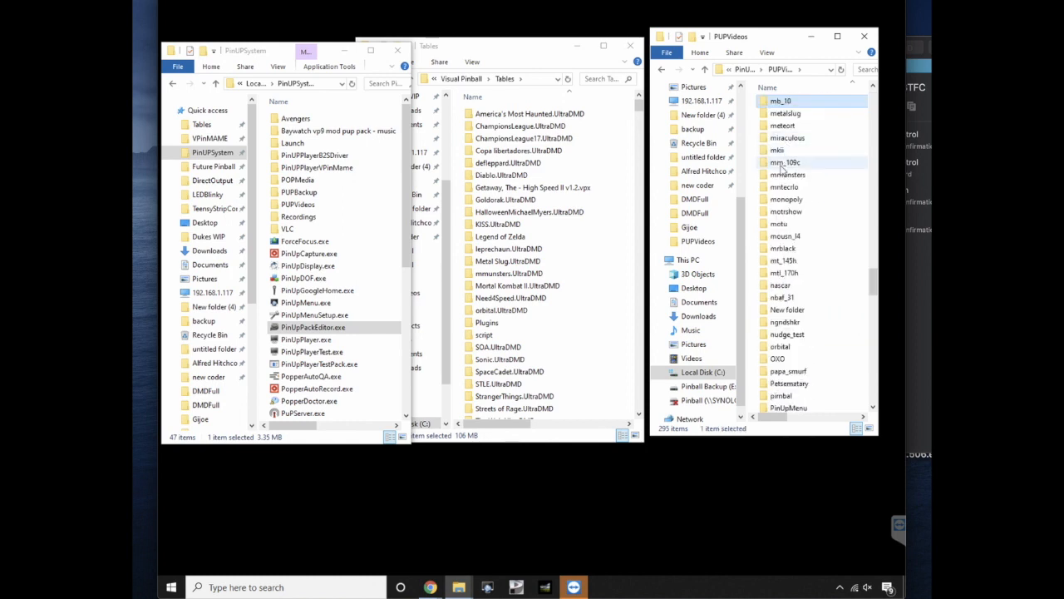
{"action": "double_click", "coordinate": [784, 162]}
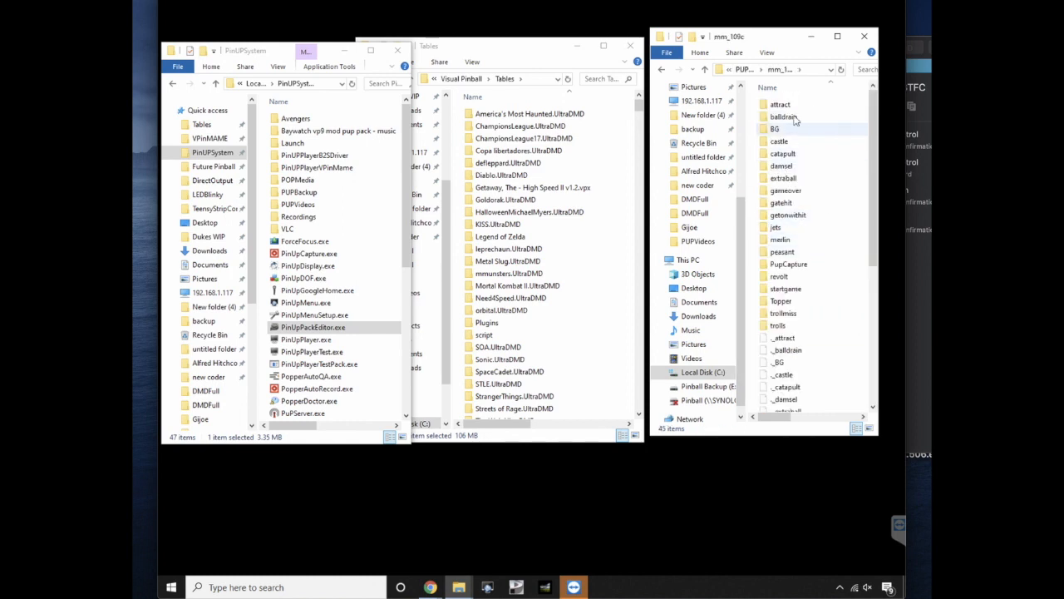
Create a new folder named DMDFull in mm_109c and open it.
{"action": "right_click", "coordinate": [823, 349]}
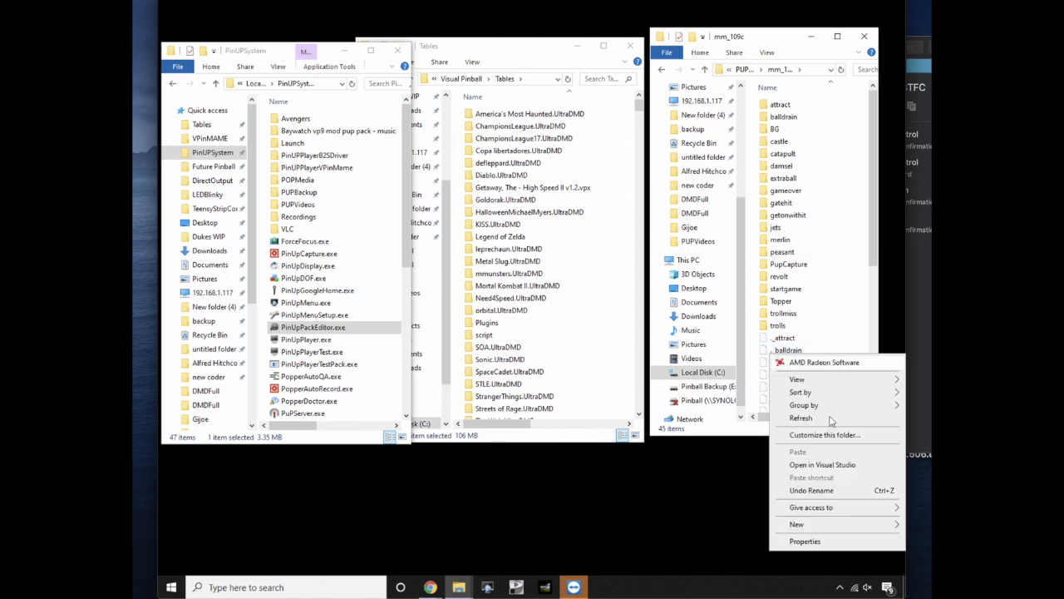
{"action": "left_click", "coordinate": [796, 524]}
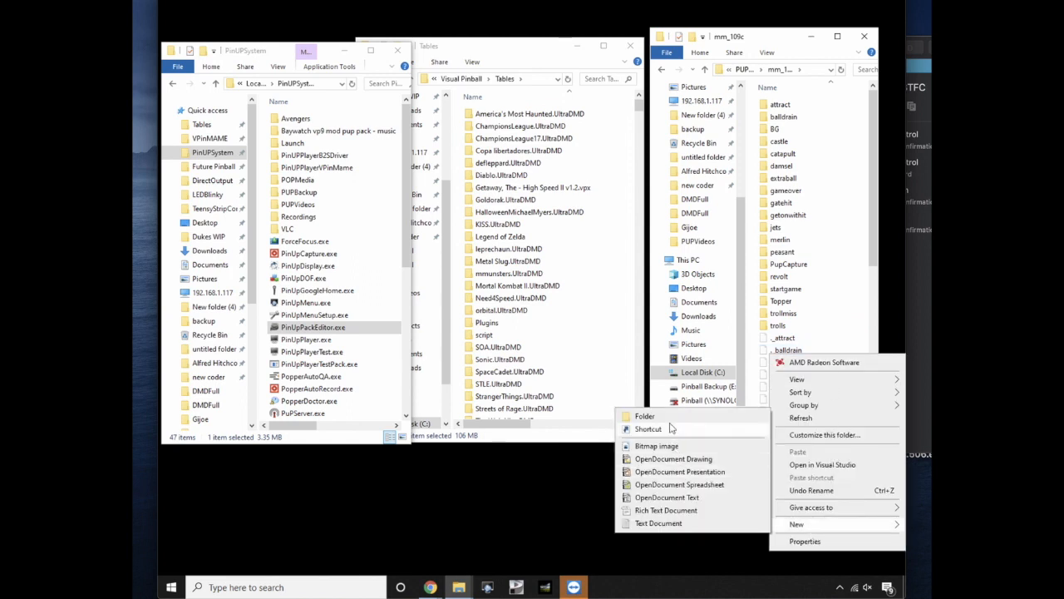
{"action": "left_click", "coordinate": [644, 416]}
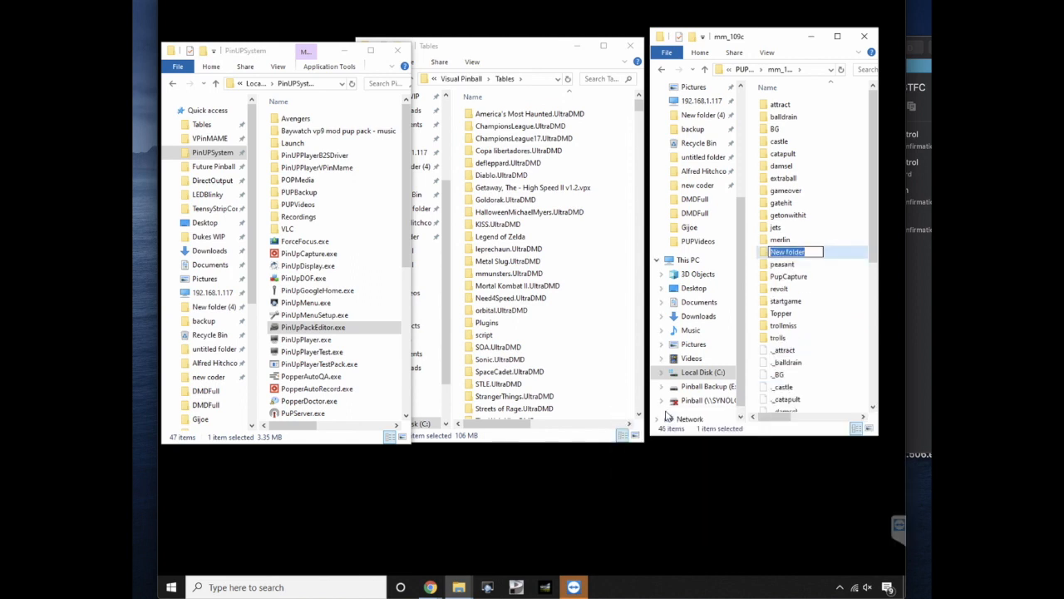
{"action": "type", "text": "DMDFull"}
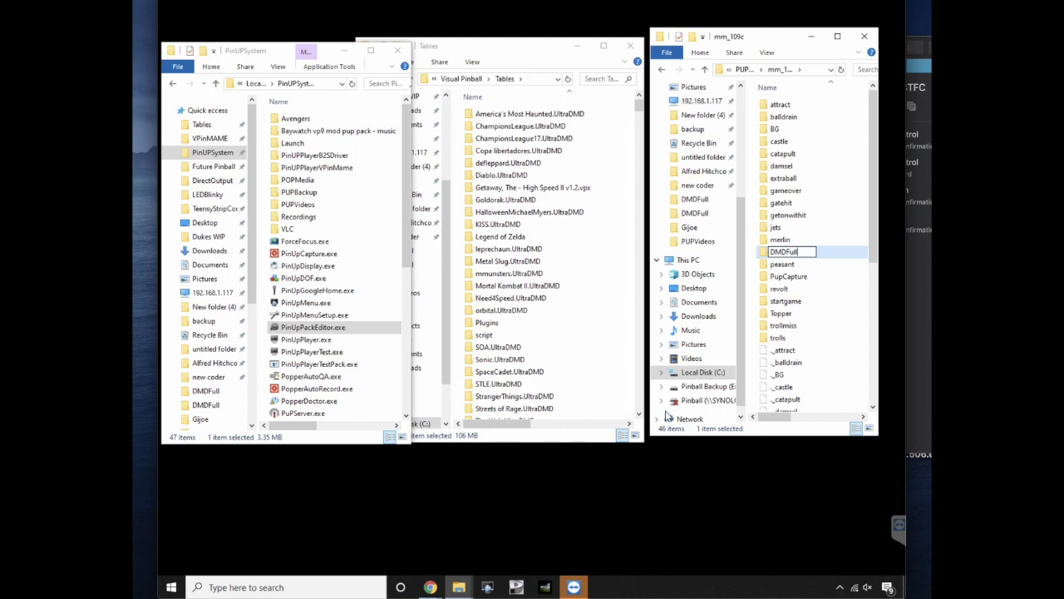
{"action": "double_click", "coordinate": [784, 251]}
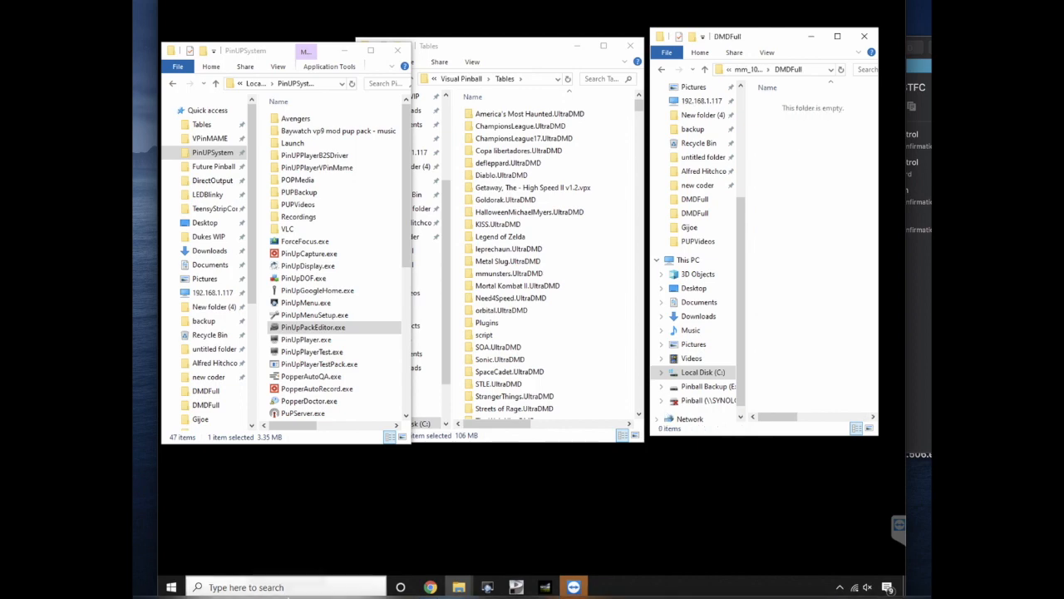
{"action": "left_click", "coordinate": [277, 327]}
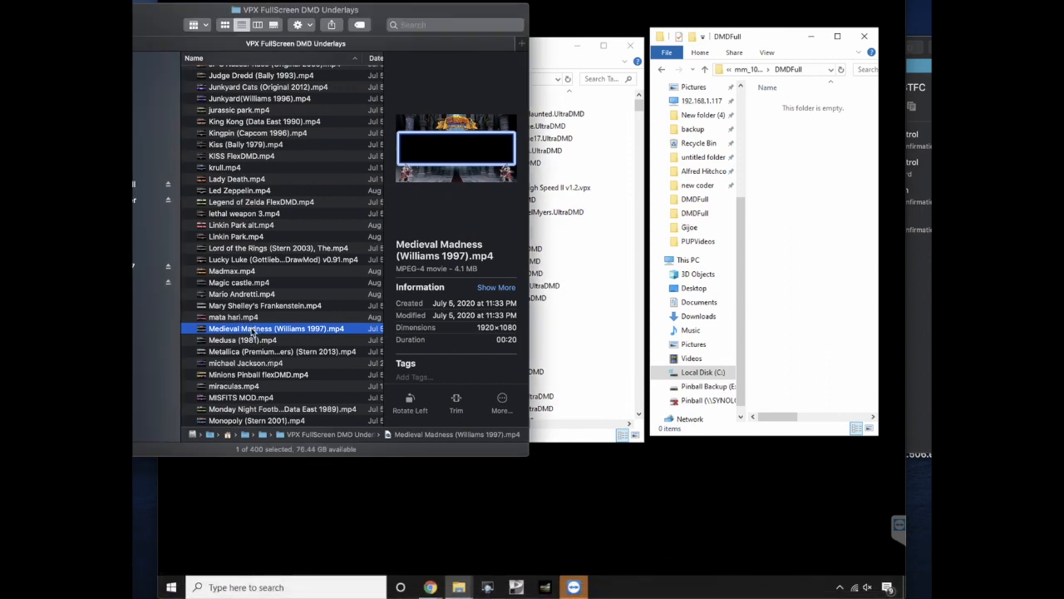
{"action": "mouse_move", "coordinate": [805, 292]}
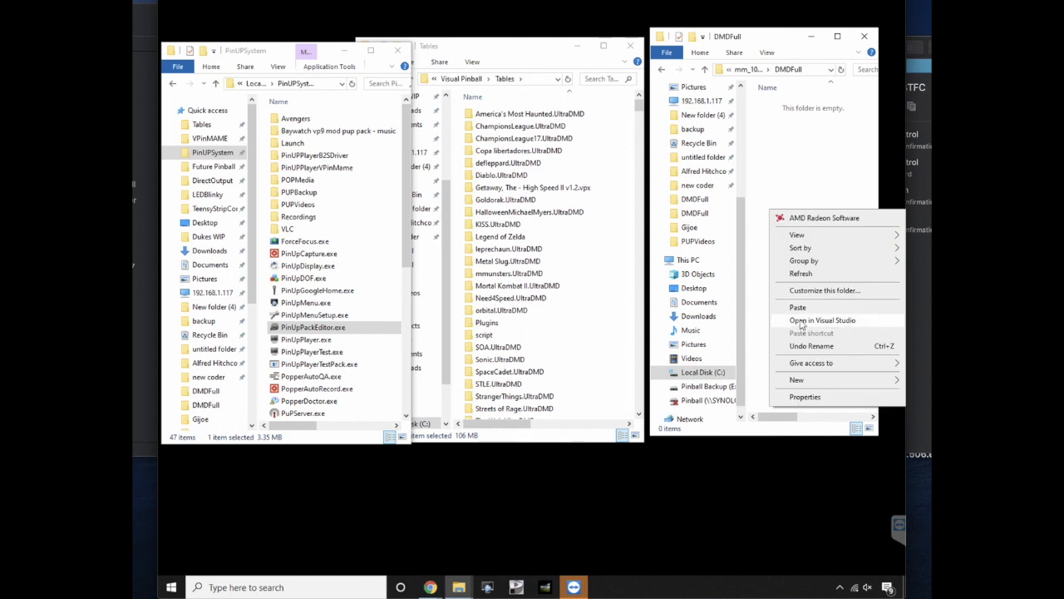
Paste Medieval Madness (Williams 1997).mp4 into the DMDFull folder.
{"action": "left_click", "coordinate": [797, 307]}
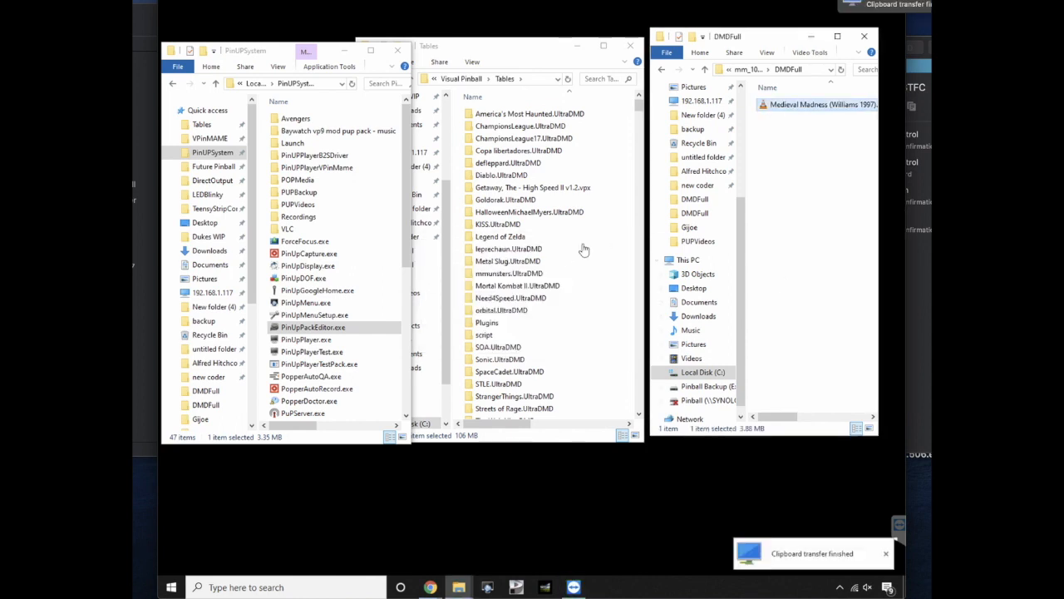
{"action": "left_click", "coordinate": [313, 327]}
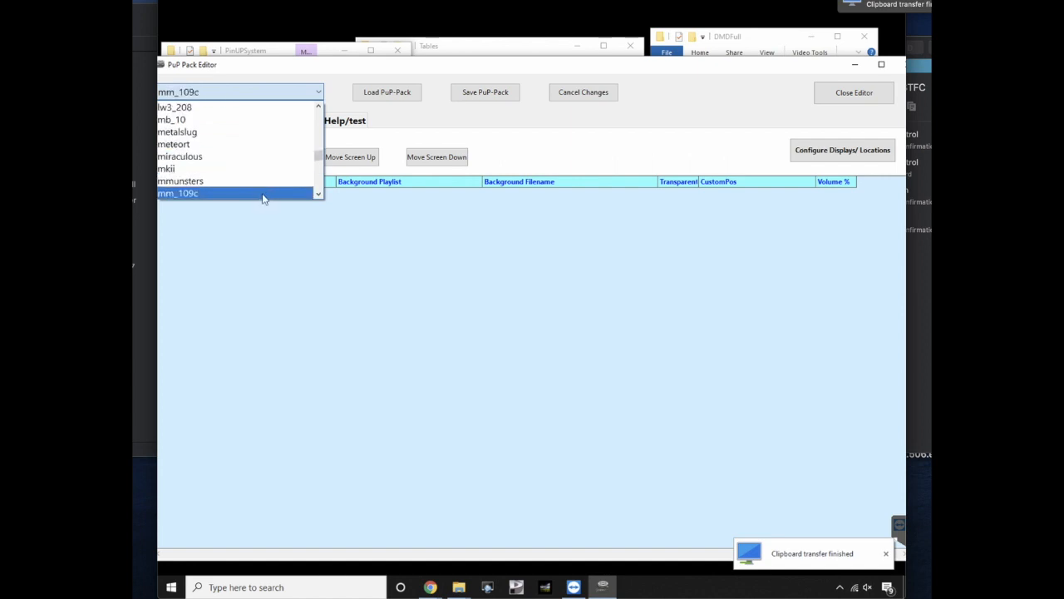
Load the mm_109c pack and set the DMD screen mode to ForceBack.
{"action": "left_click", "coordinate": [178, 193]}
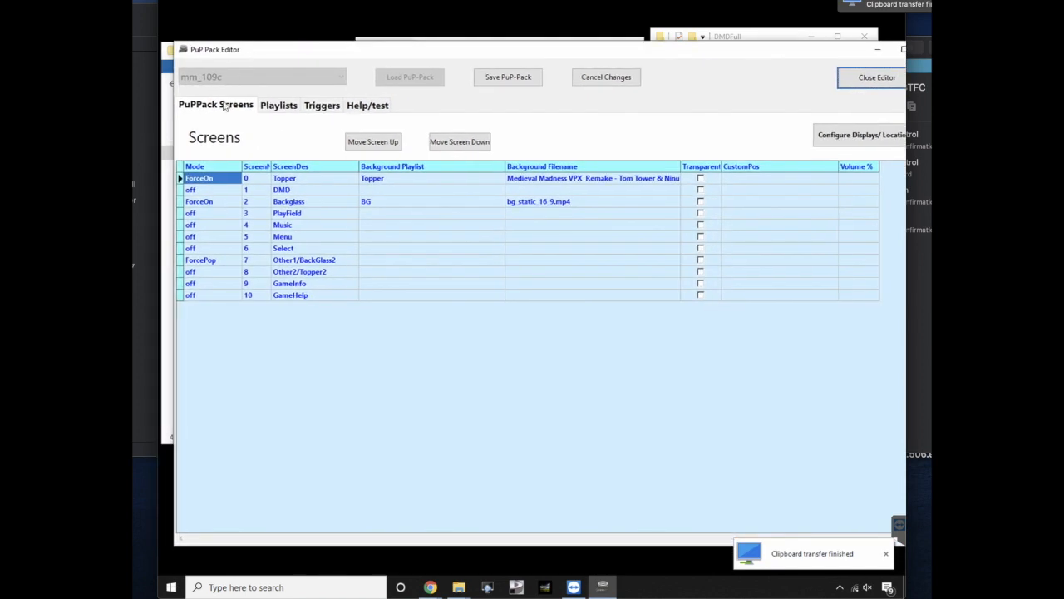
{"action": "left_click", "coordinate": [210, 190]}
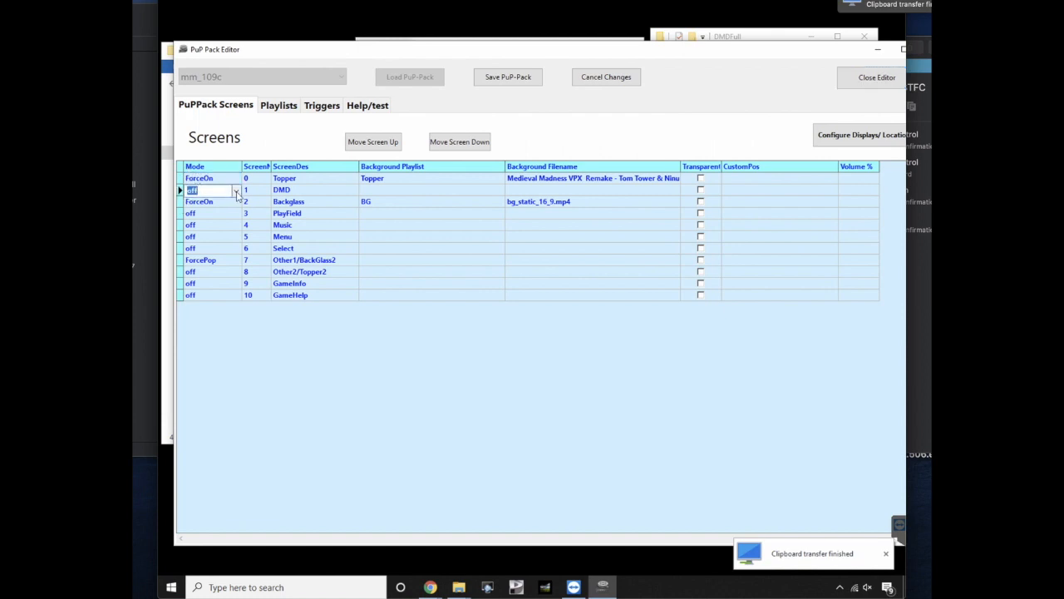
{"action": "left_click", "coordinate": [236, 190]}
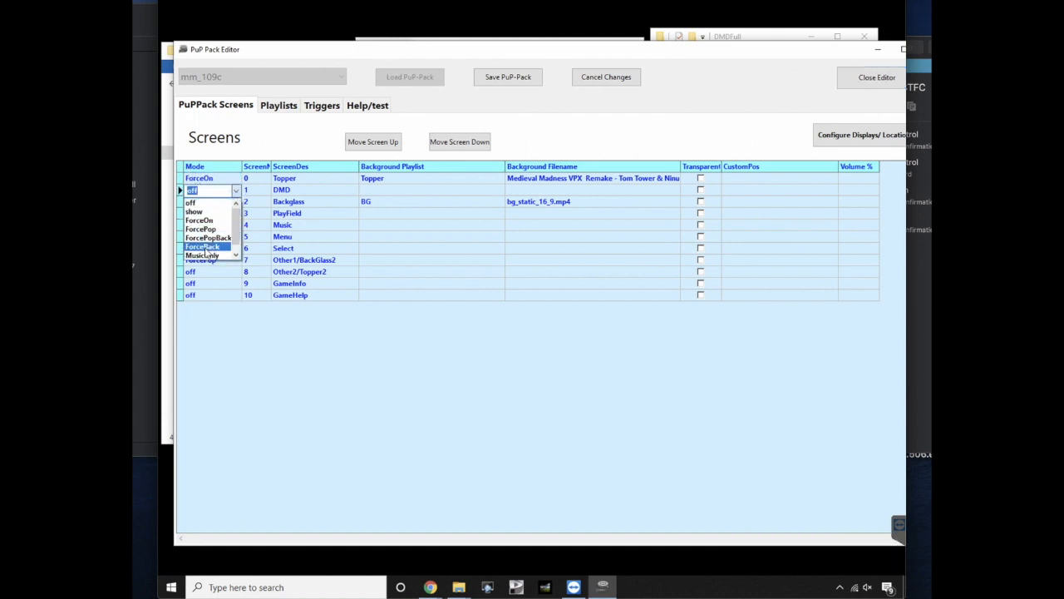
{"action": "left_click", "coordinate": [202, 246]}
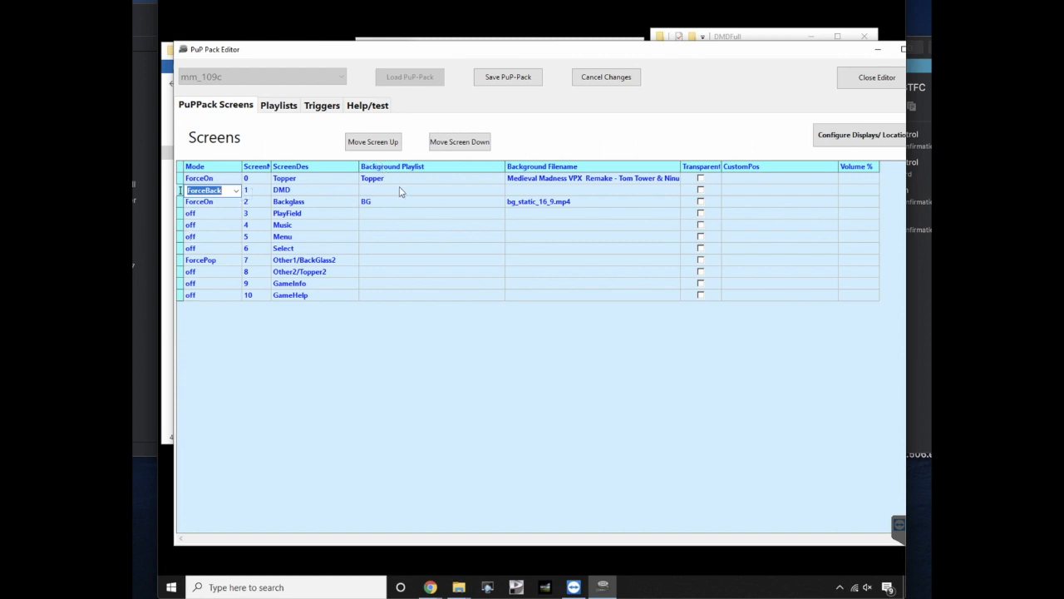
Give DMD the DMDFull playlist and Medieval Madness video, save, and close.
{"action": "left_click", "coordinate": [498, 190]}
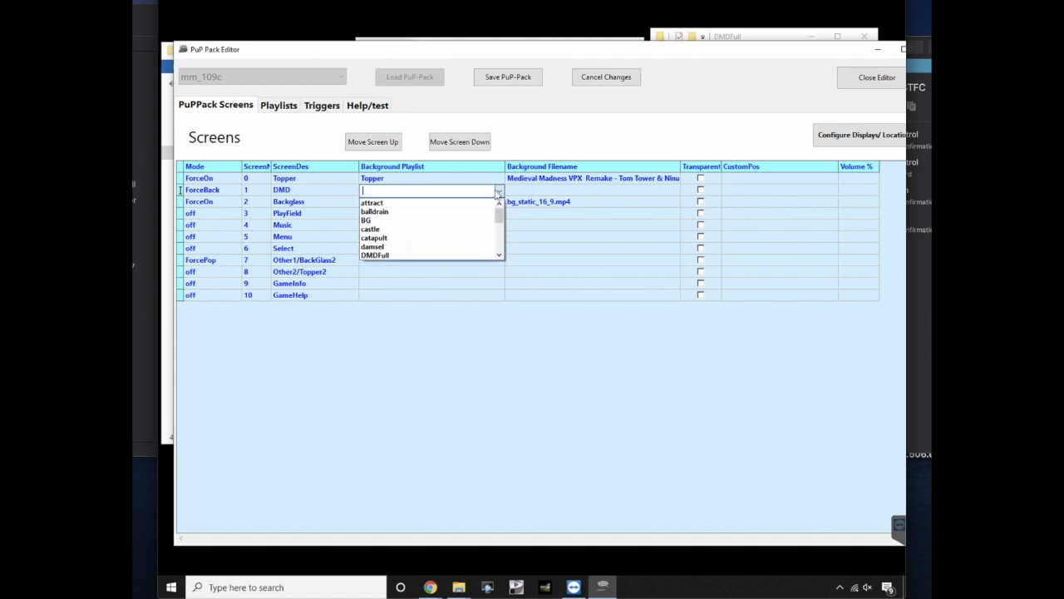
{"action": "left_click", "coordinate": [374, 255]}
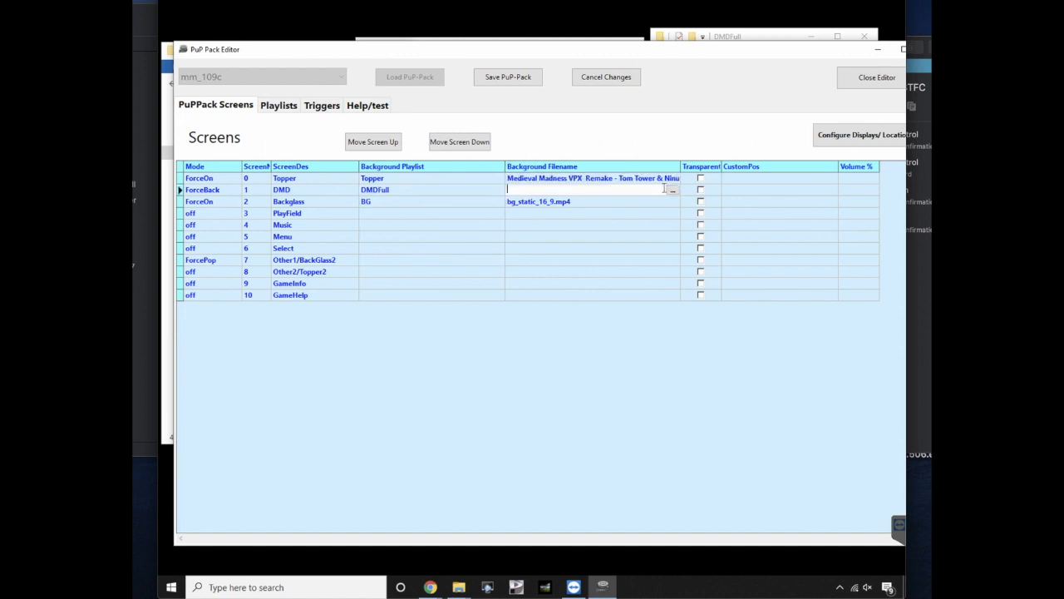
{"action": "left_click", "coordinate": [672, 189]}
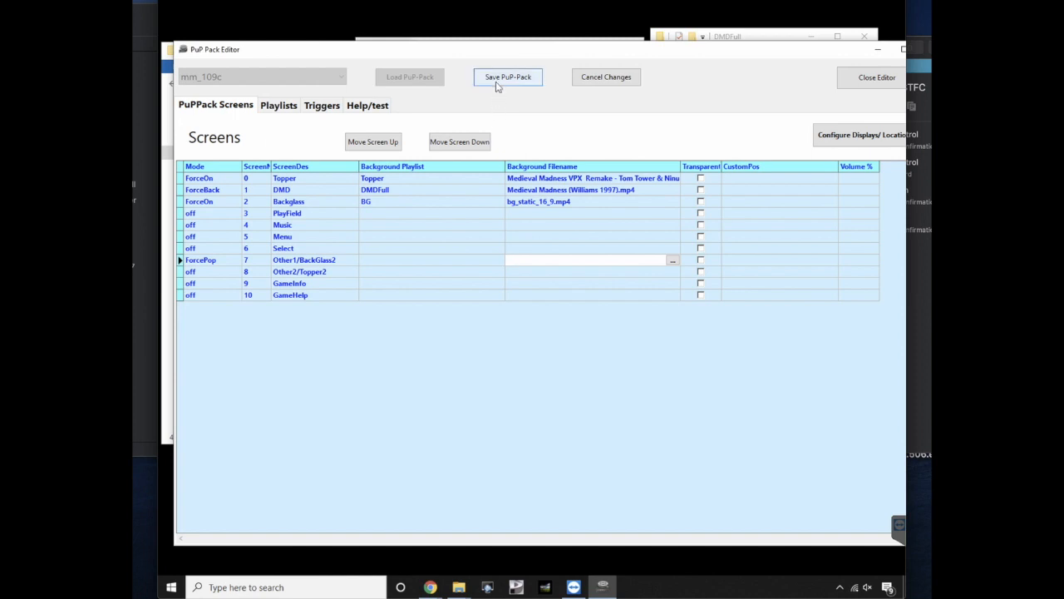
{"action": "left_click", "coordinate": [508, 76]}
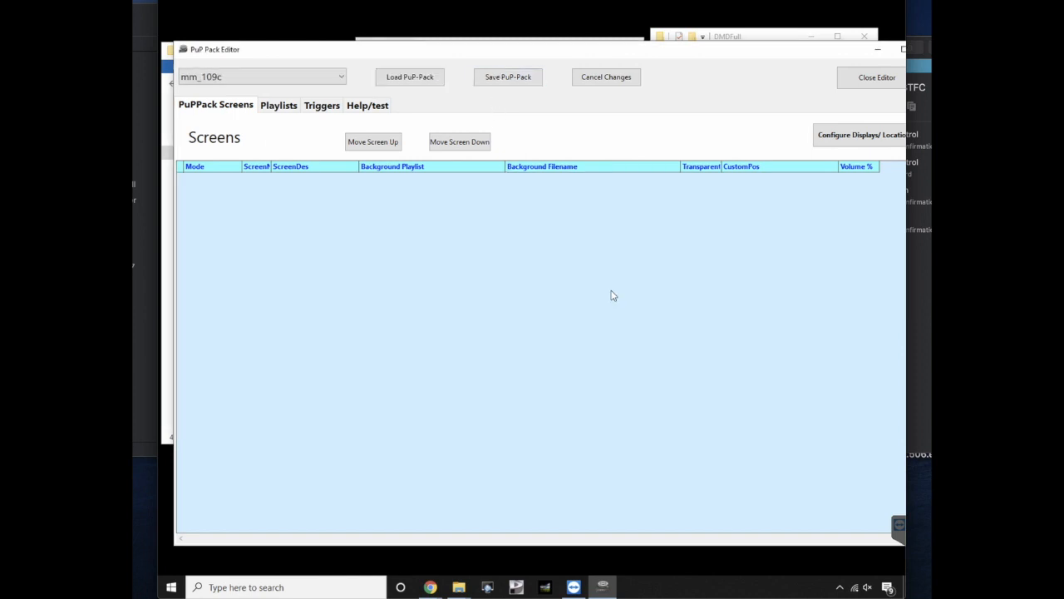
{"action": "left_click", "coordinate": [876, 77]}
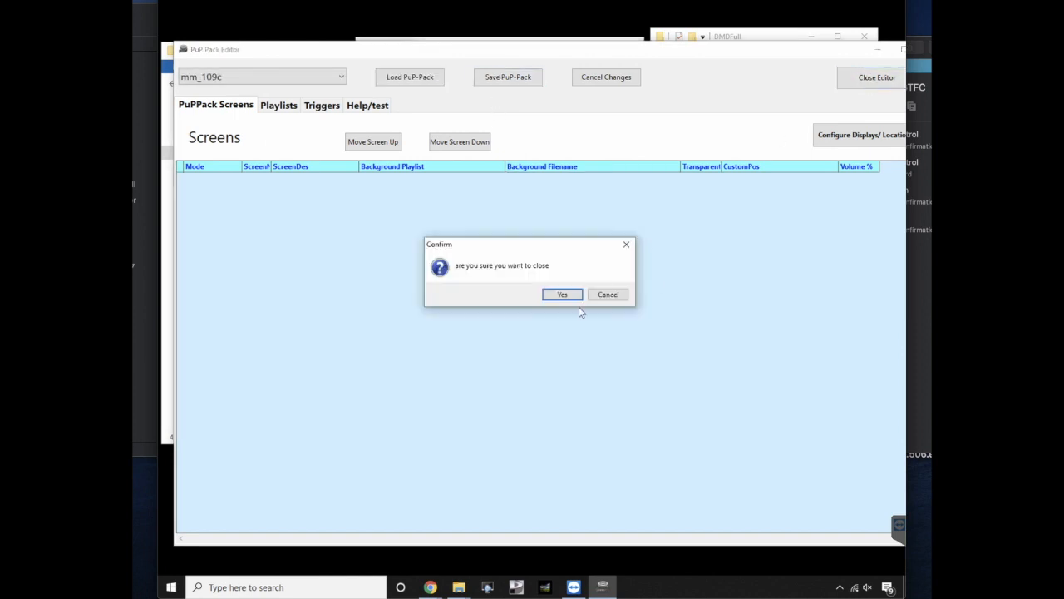
Confirm closing the editor and scroll through the Visual Pinball Tables folder.
{"action": "left_click", "coordinate": [562, 294]}
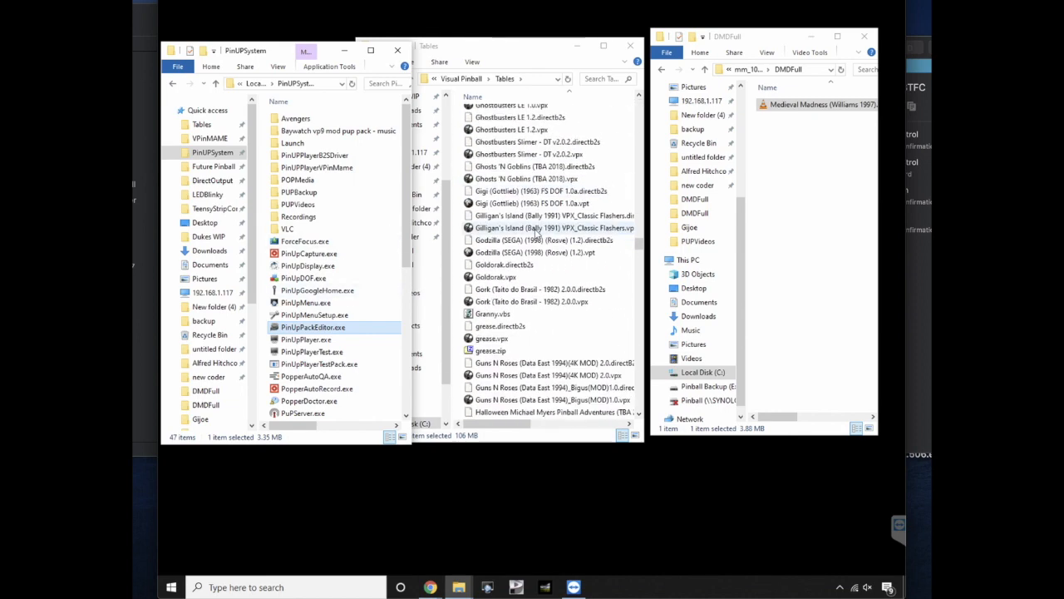
{"action": "scroll", "scroll_direction": "down", "scroll_amount": 3}
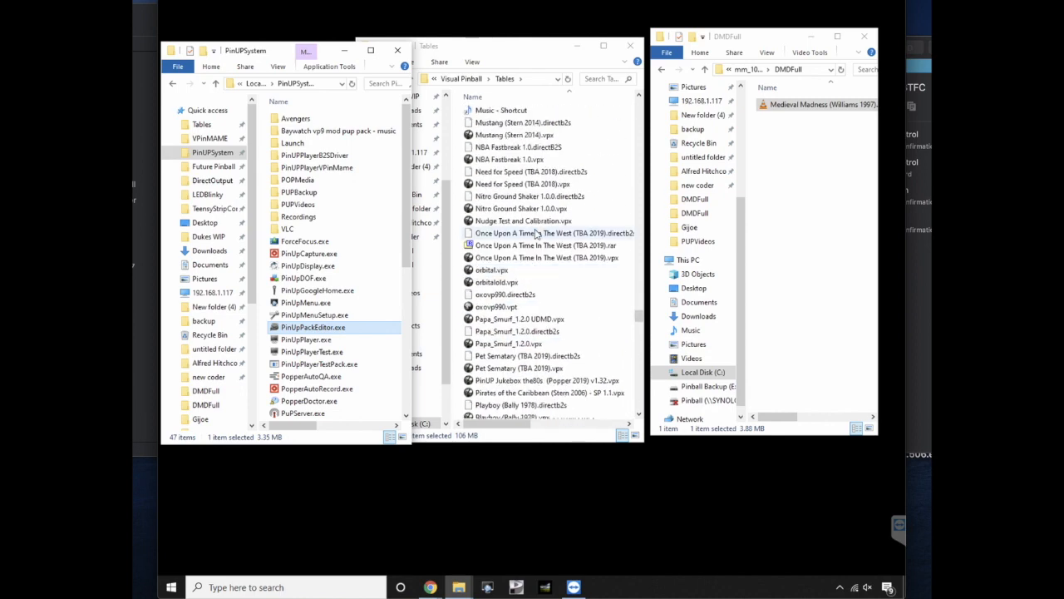
{"action": "scroll", "scroll_direction": "down", "scroll_amount": 3}
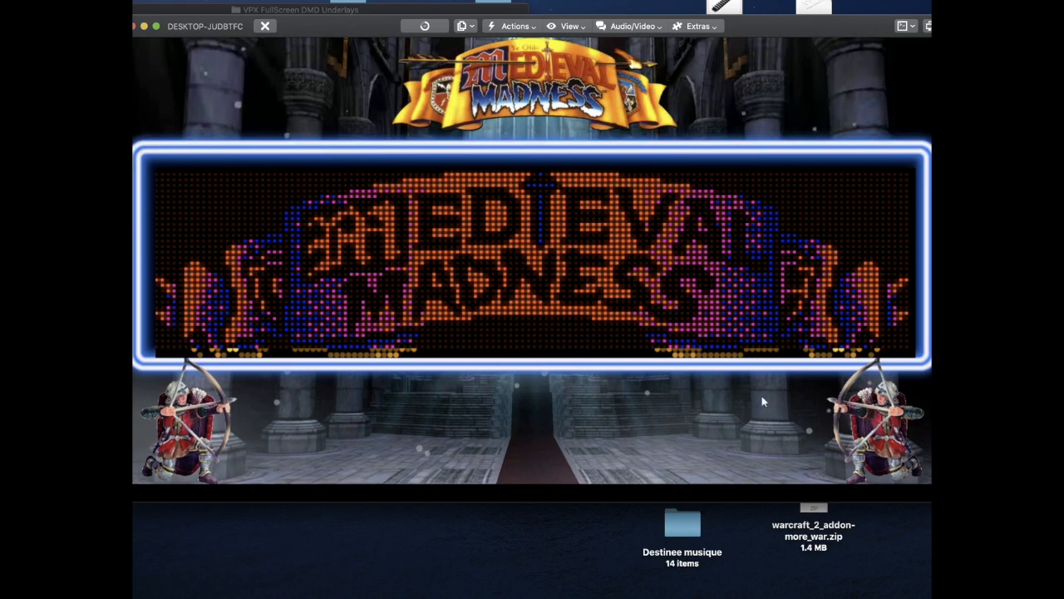
{"action": "mouse_move", "coordinate": [697, 408]}
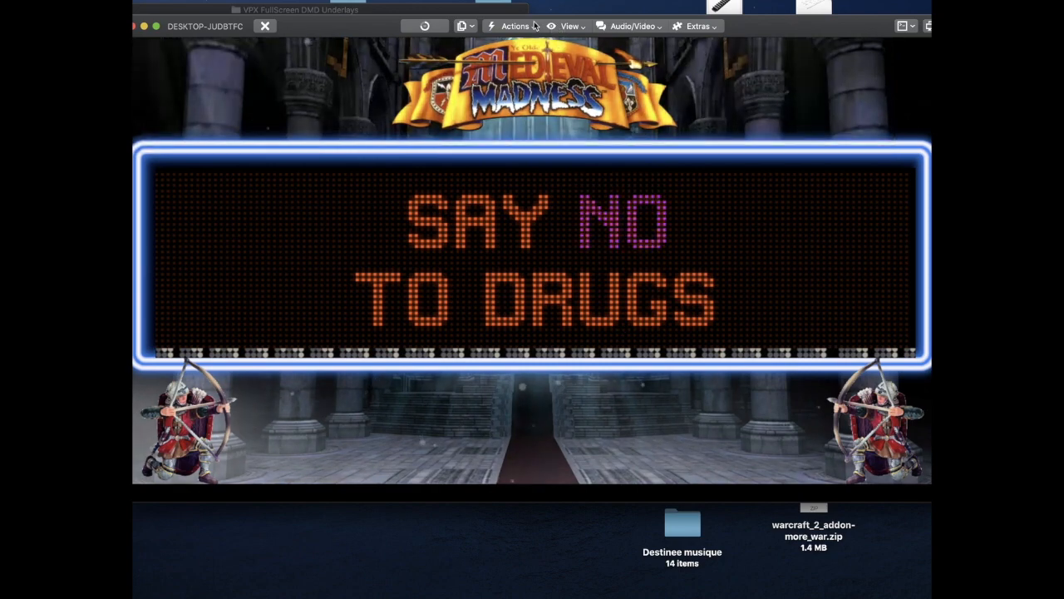
Open TeamViewer's View menu while Medieval Madness plays with its DMD underlay.
{"action": "left_click", "coordinate": [570, 26]}
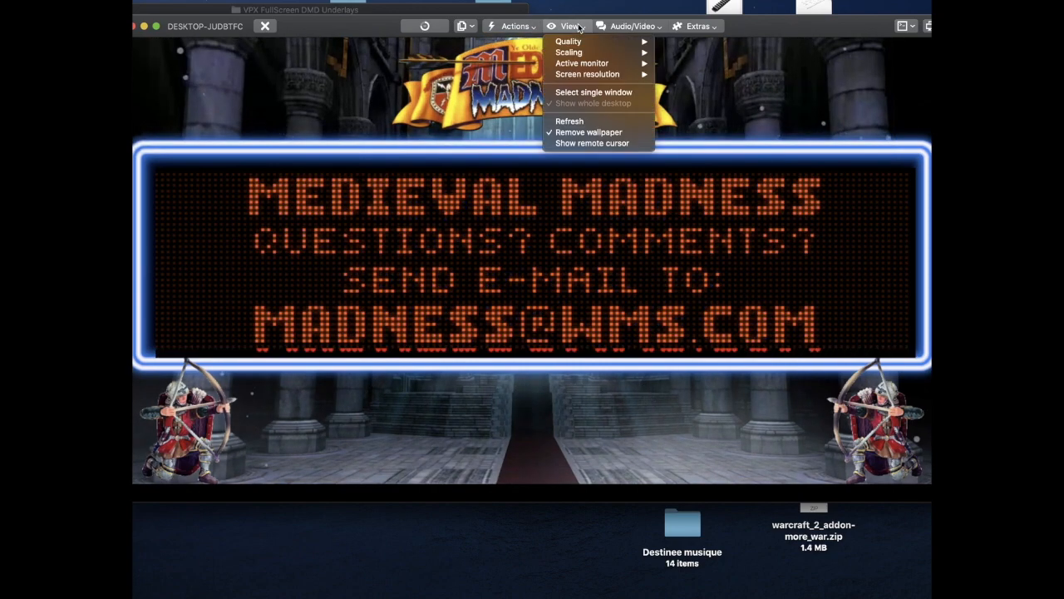
{"action": "mouse_move", "coordinate": [568, 42]}
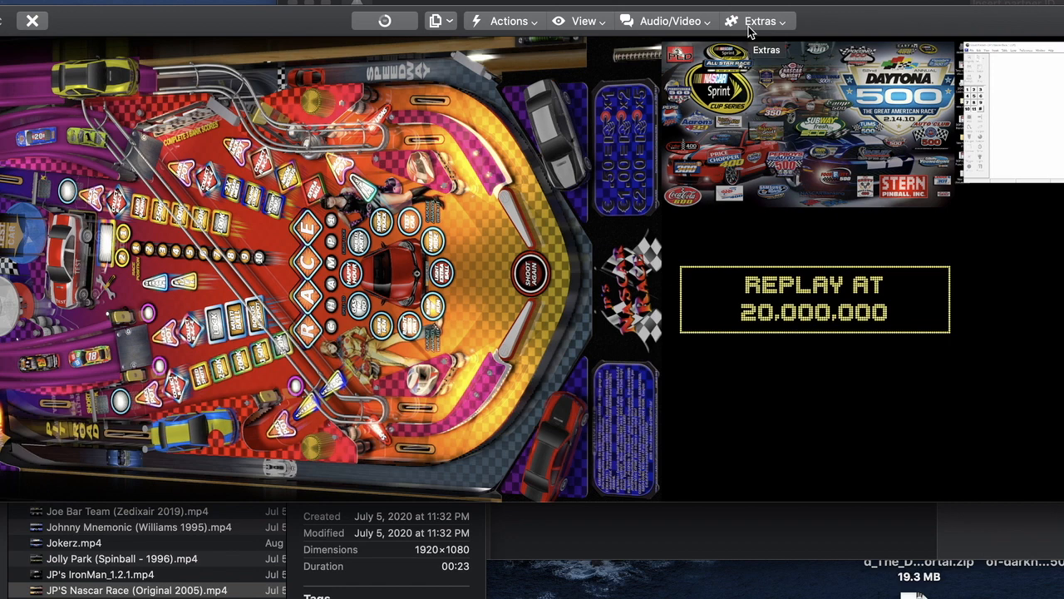
{"action": "mouse_move", "coordinate": [654, 189]}
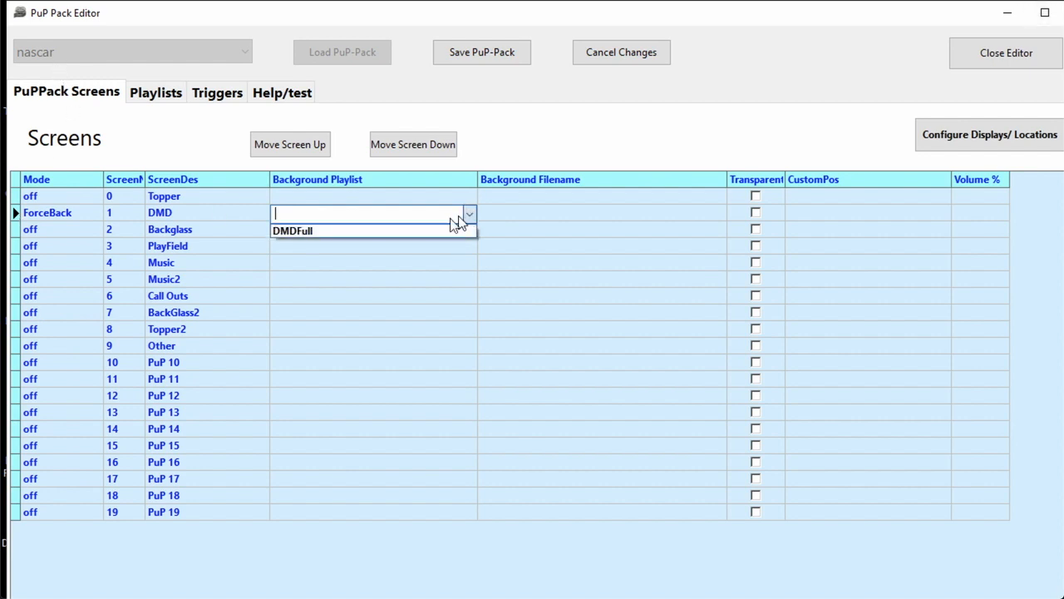
Set nascar's DMD Background Playlist to DMDFull, pick its file, and close the editor.
{"action": "left_click", "coordinate": [291, 231]}
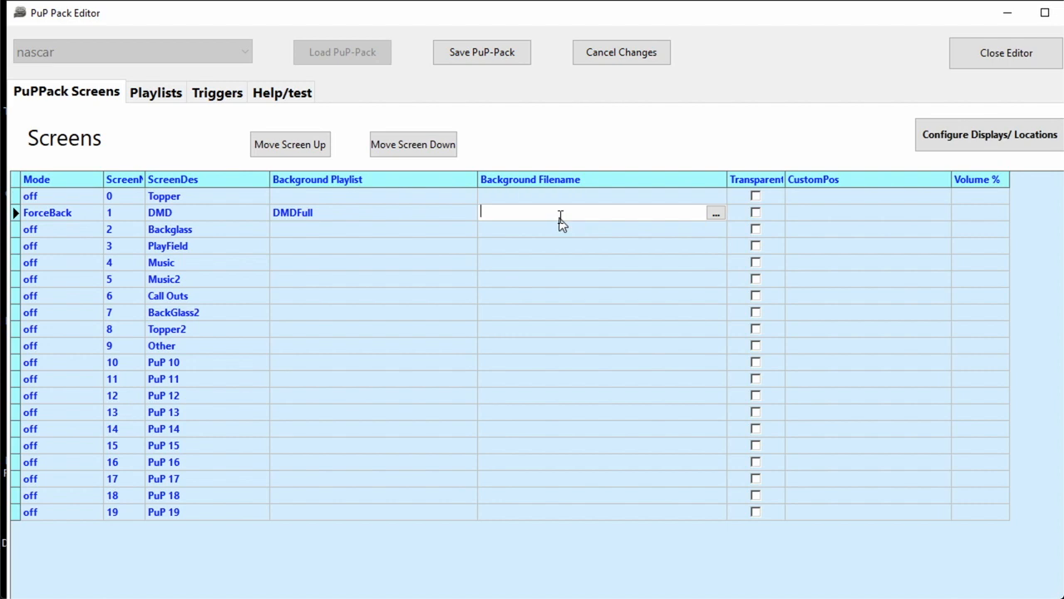
{"action": "left_click", "coordinate": [715, 212]}
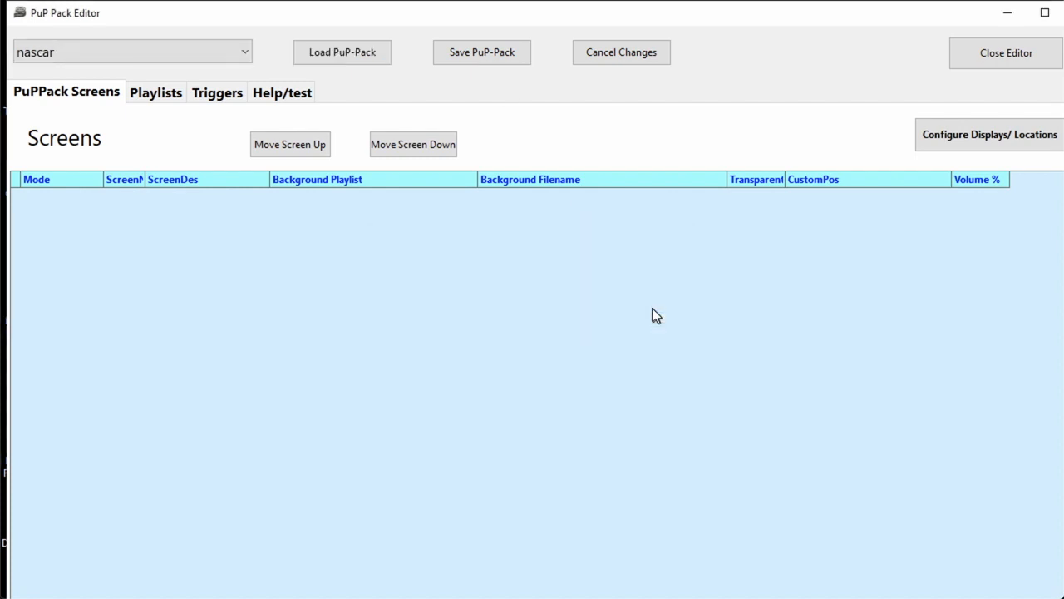
{"action": "left_click", "coordinate": [1006, 52]}
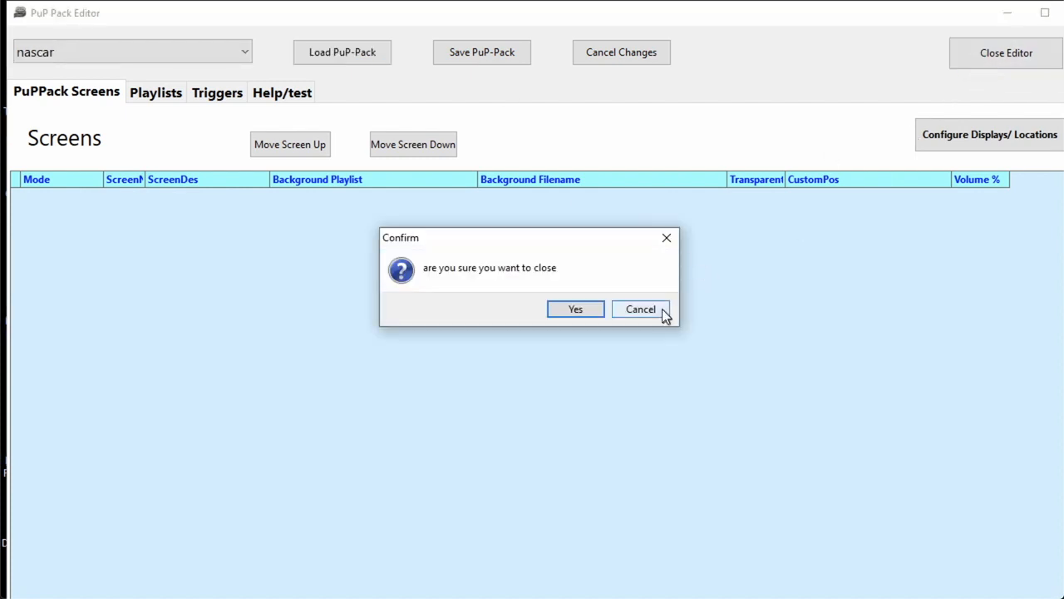
{"action": "left_click", "coordinate": [575, 309]}
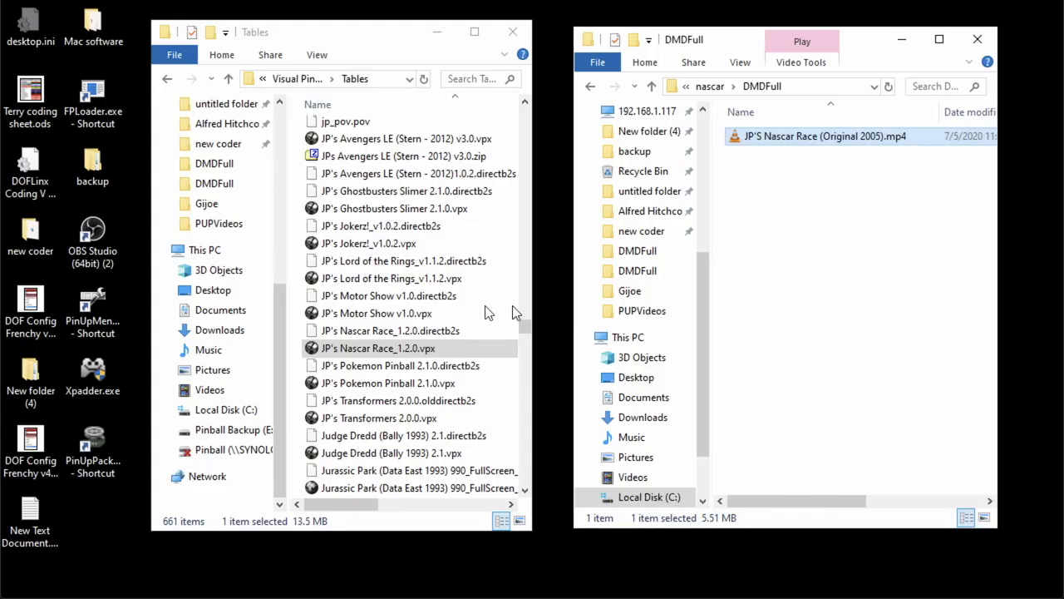
Select JP's Nascar Race_1.2.0.vpx in the Tables folder and launch it.
{"action": "left_click", "coordinate": [382, 347]}
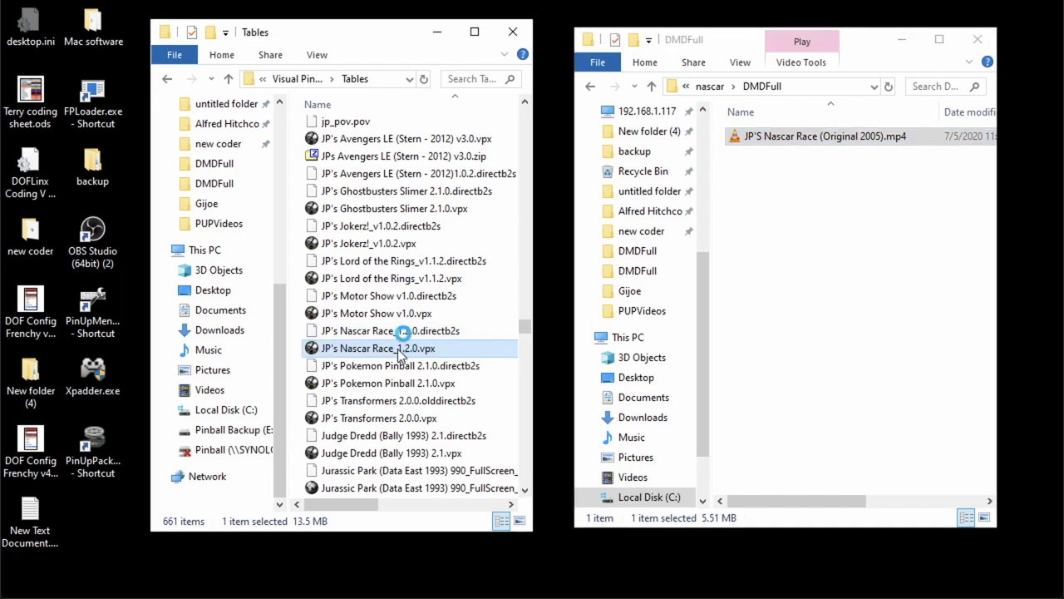
{"action": "double_click", "coordinate": [376, 348]}
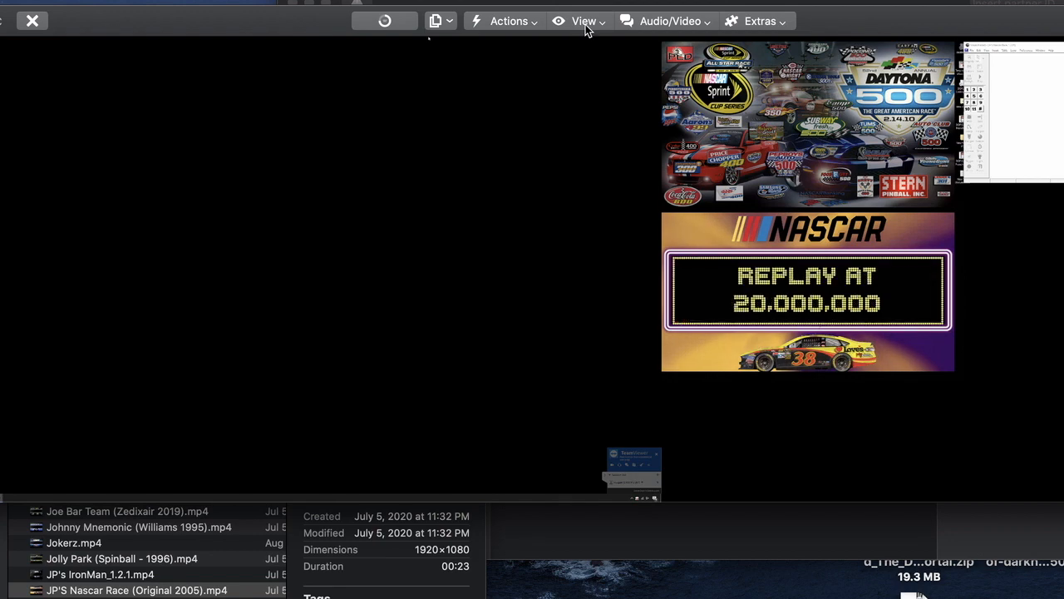
Leave the running NASCAR table and return to the Mac Finder underlays folder.
{"action": "left_click", "coordinate": [584, 21]}
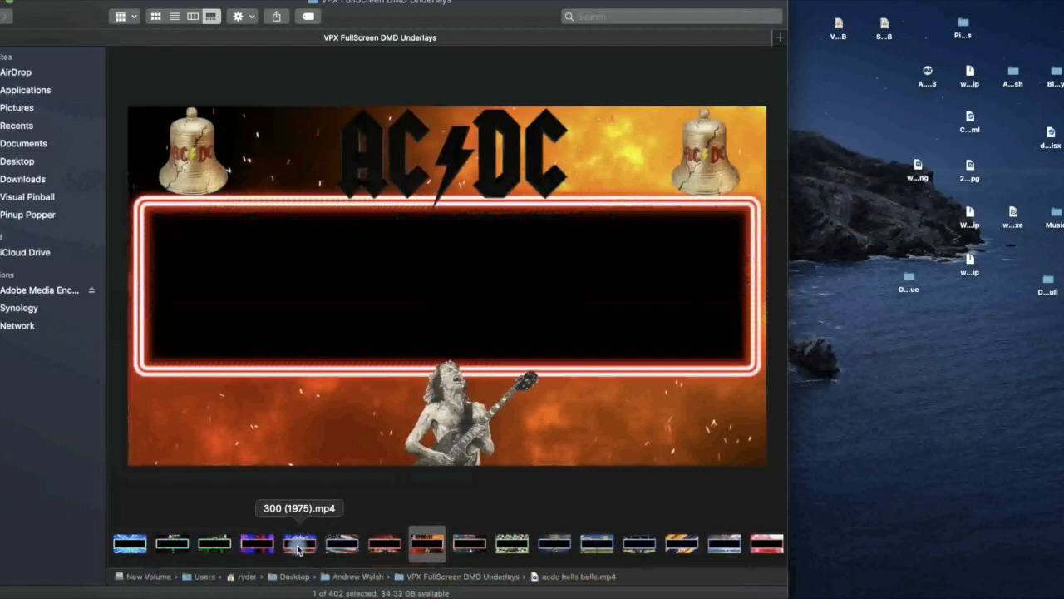
Preview the 300 and AceOfSpeed underlays, playing ACDC LUCI Premium full size.
{"action": "left_click", "coordinate": [299, 544]}
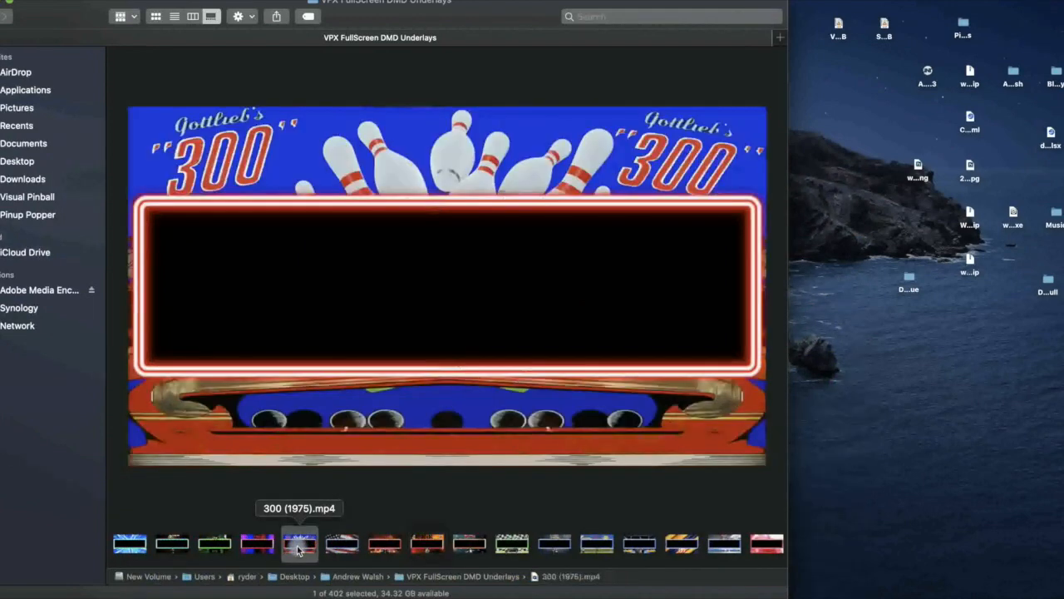
{"action": "left_click", "coordinate": [383, 545]}
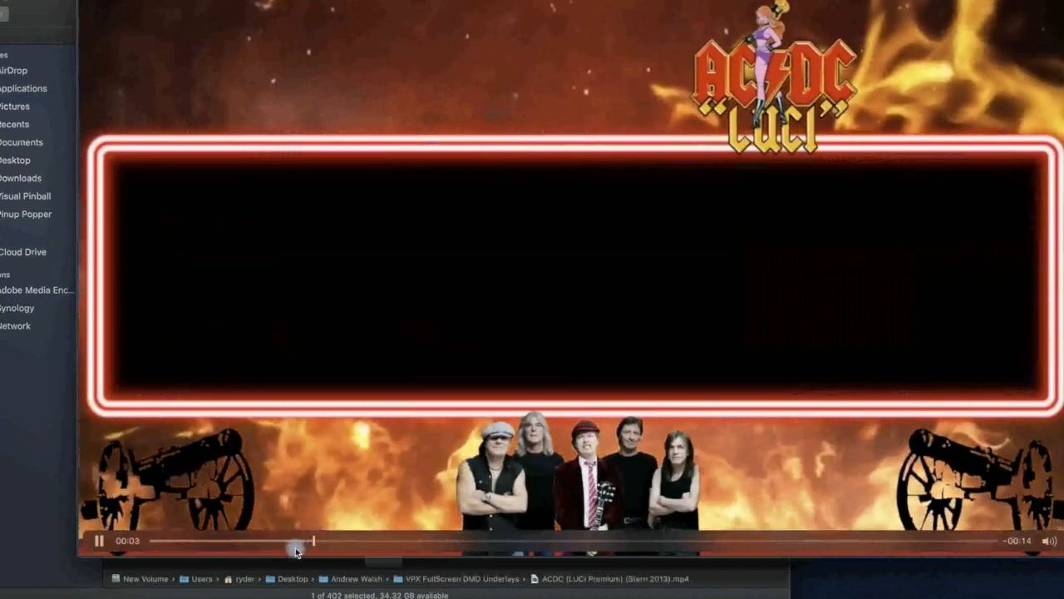
{"action": "left_click", "coordinate": [301, 544]}
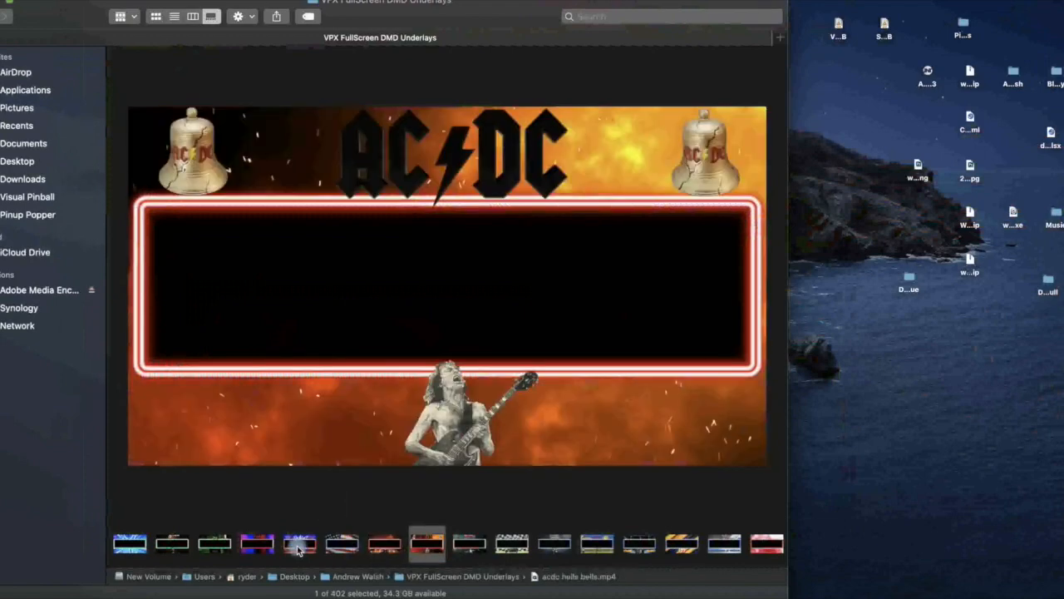
{"action": "left_click", "coordinate": [512, 544]}
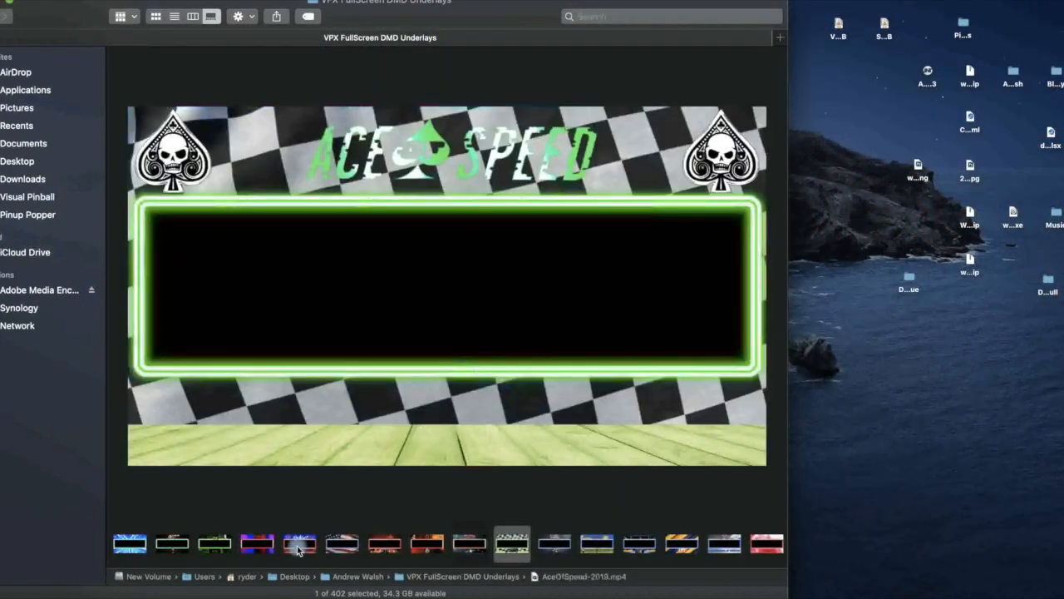
Browse underlays from Alien Trilogy through Spider-Man and Andromeda to Revenge from Mars.
{"action": "left_click", "coordinate": [554, 543]}
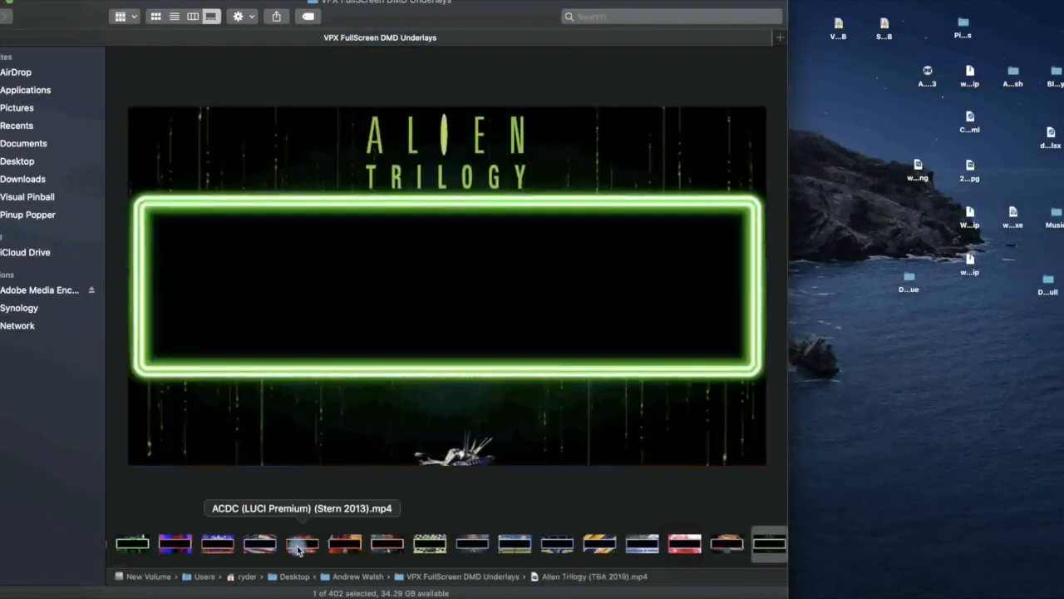
{"action": "left_click", "coordinate": [302, 544]}
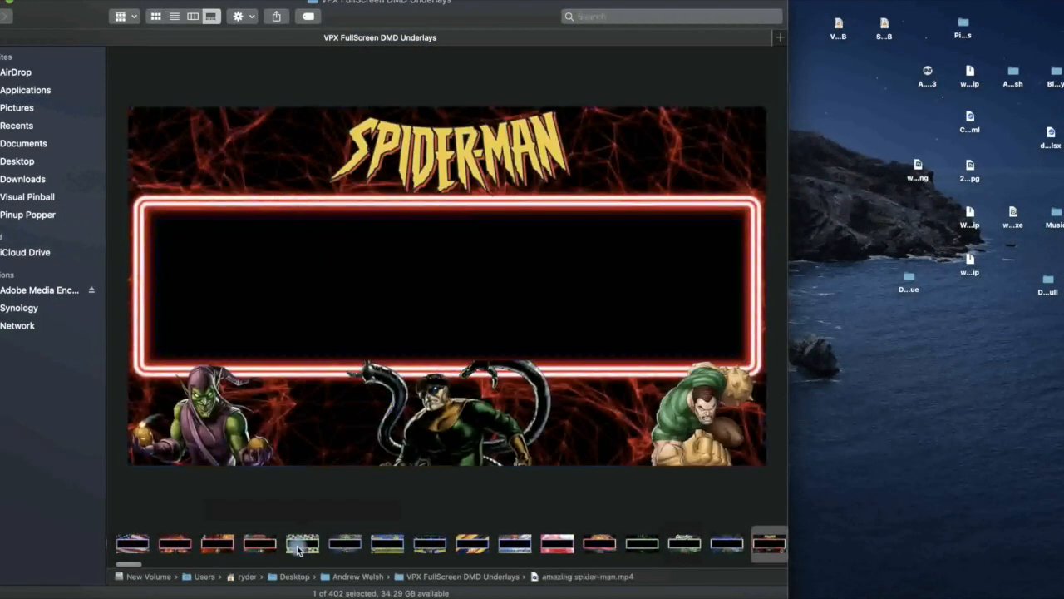
{"action": "left_click", "coordinate": [300, 545]}
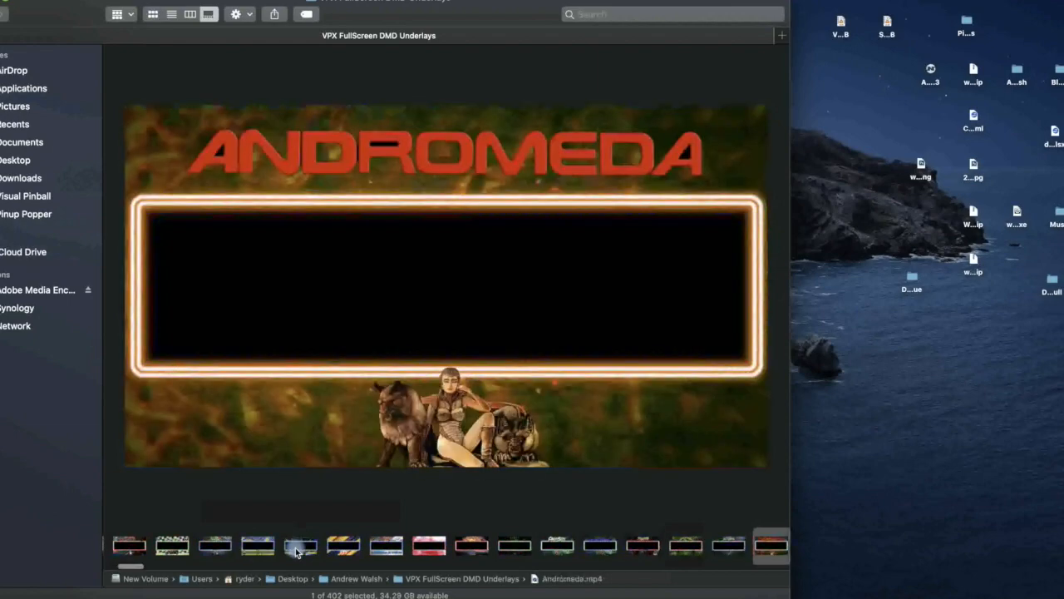
{"action": "left_click", "coordinate": [300, 546]}
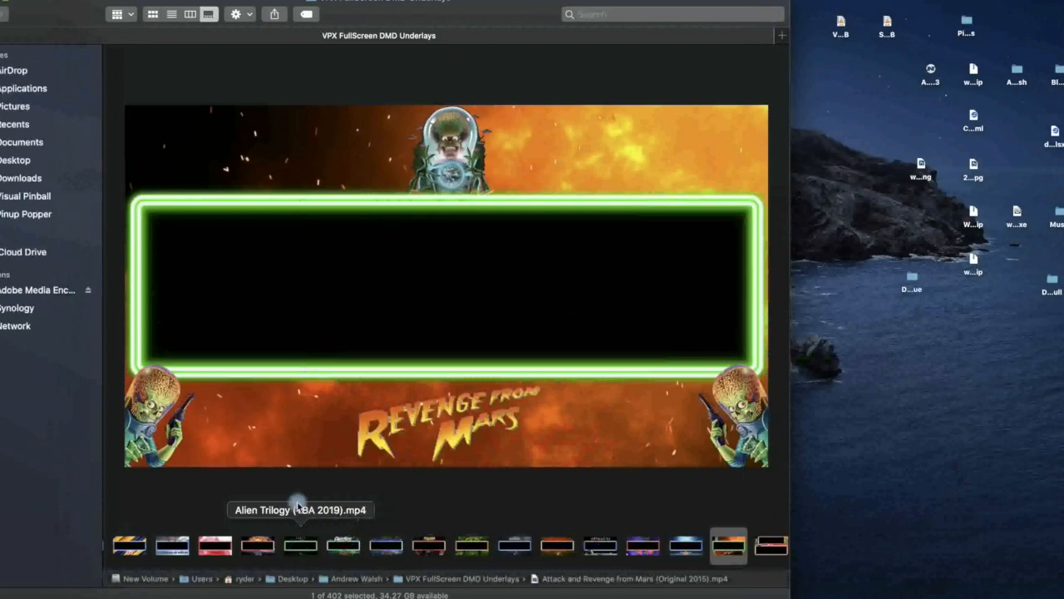
{"action": "mouse_move", "coordinate": [29, 131]}
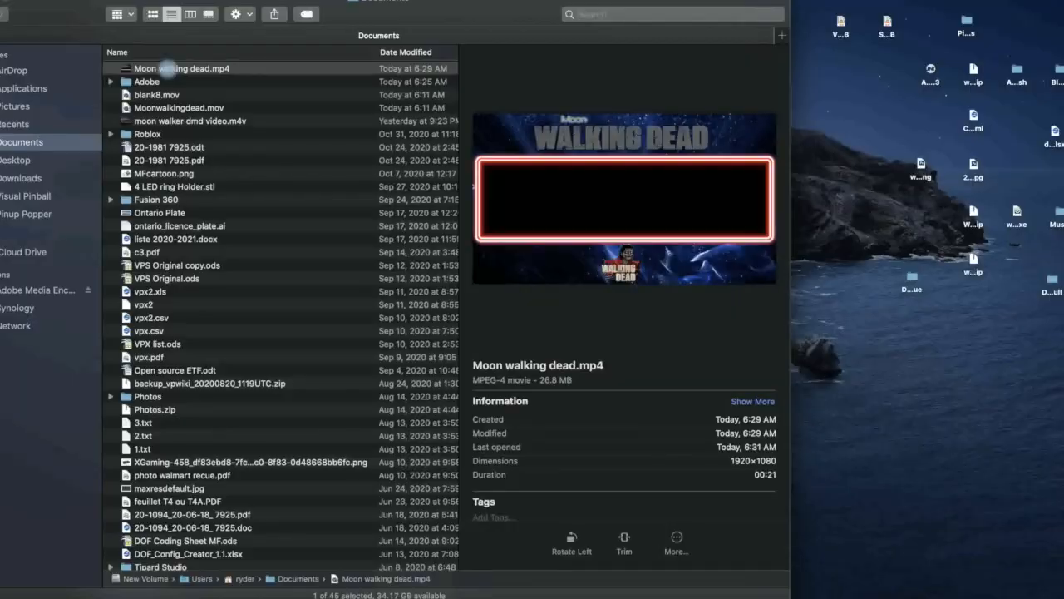
Select Moon walking dead.mp4, open the DMD PNG folder, and preview Neon-Green.png.
{"action": "left_click", "coordinate": [182, 69]}
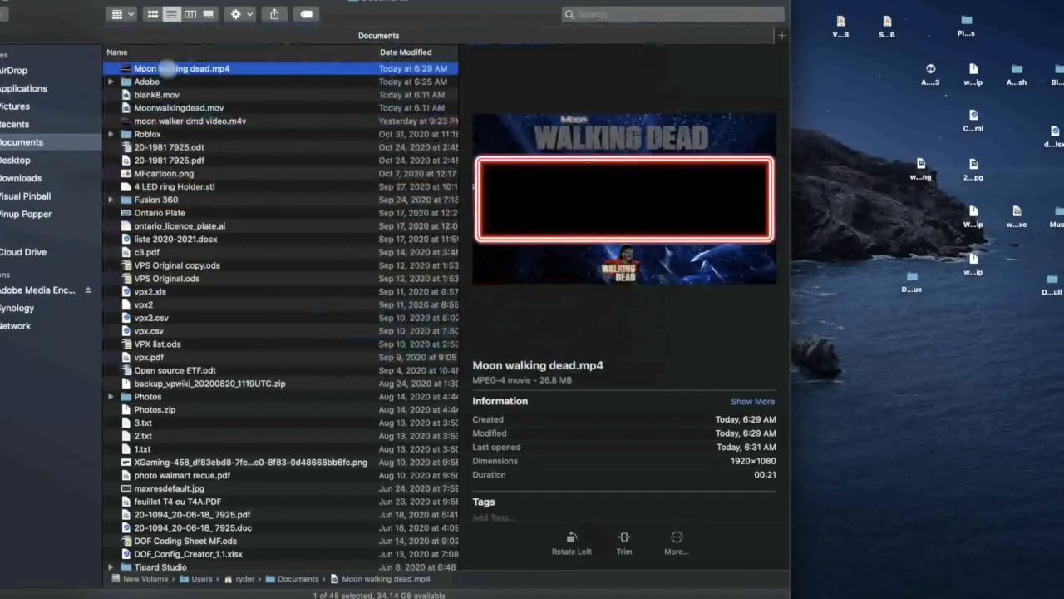
{"action": "mouse_move", "coordinate": [297, 96]}
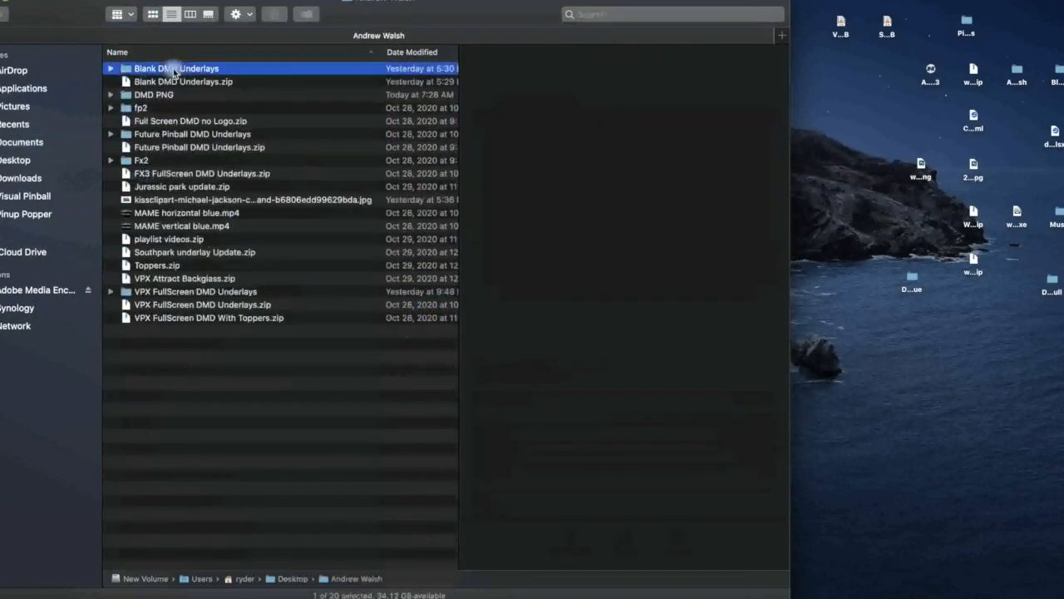
{"action": "double_click", "coordinate": [176, 68]}
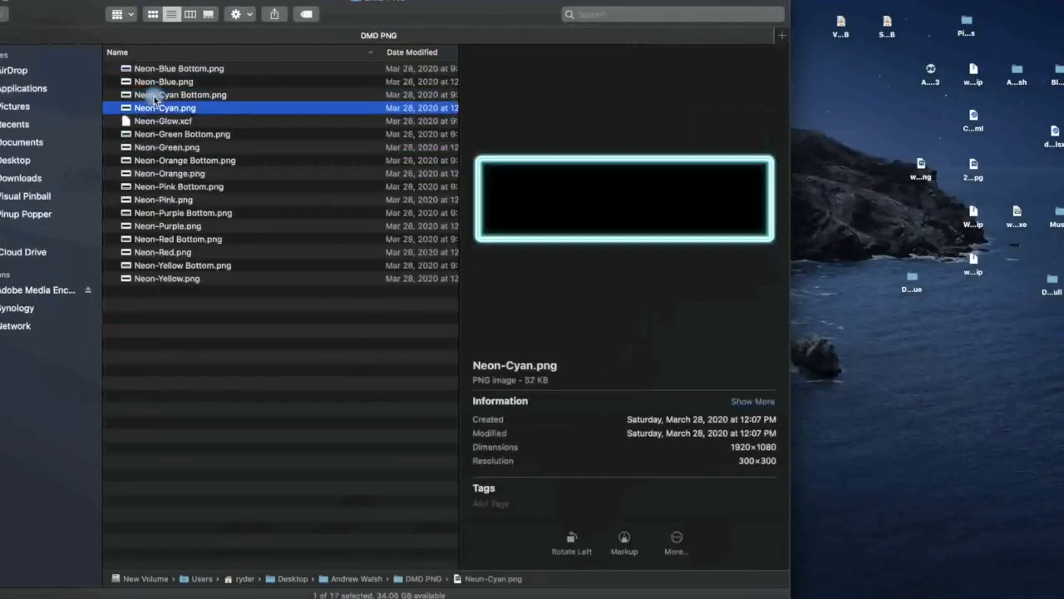
{"action": "left_click", "coordinate": [167, 147]}
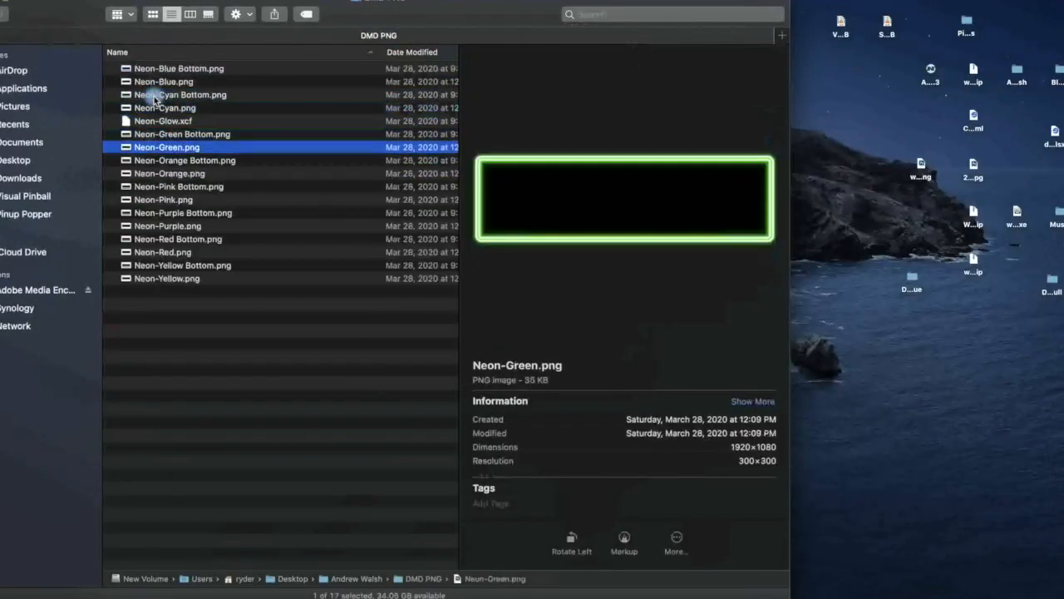